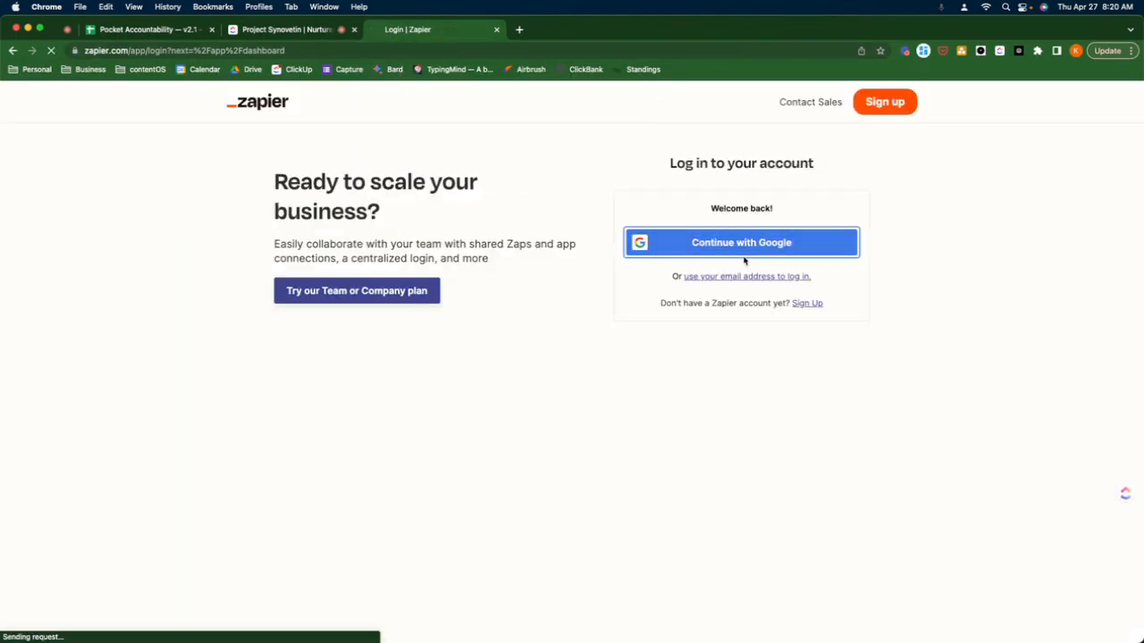
- Sign in to Zapier with Google, picking one of the listed Google accounts
click(741, 242)
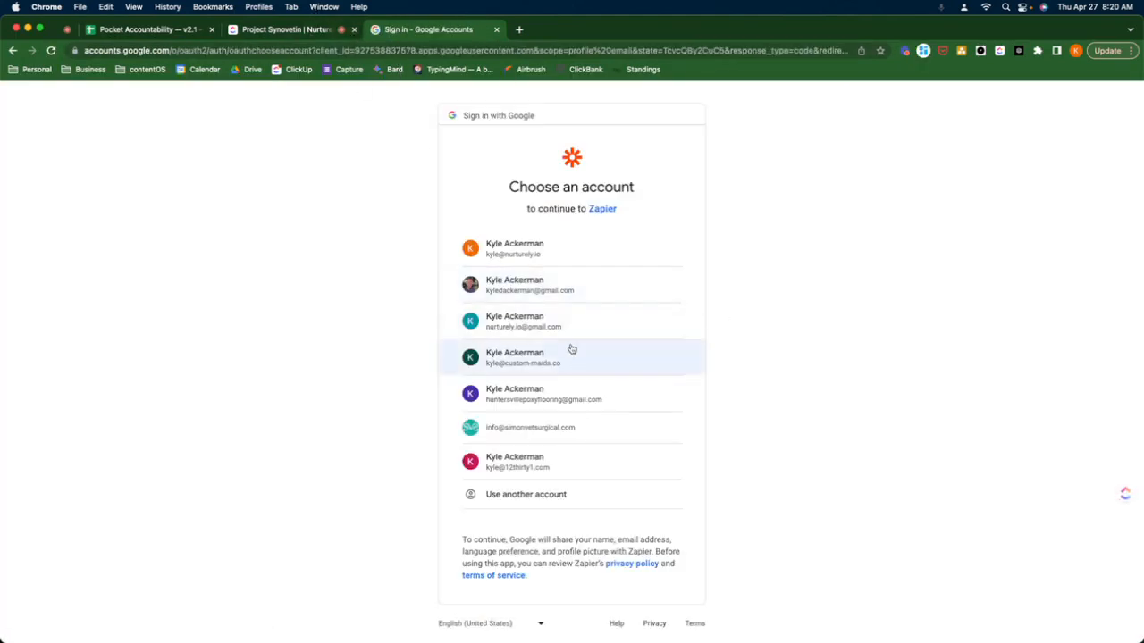
mouse_move(148, 268)
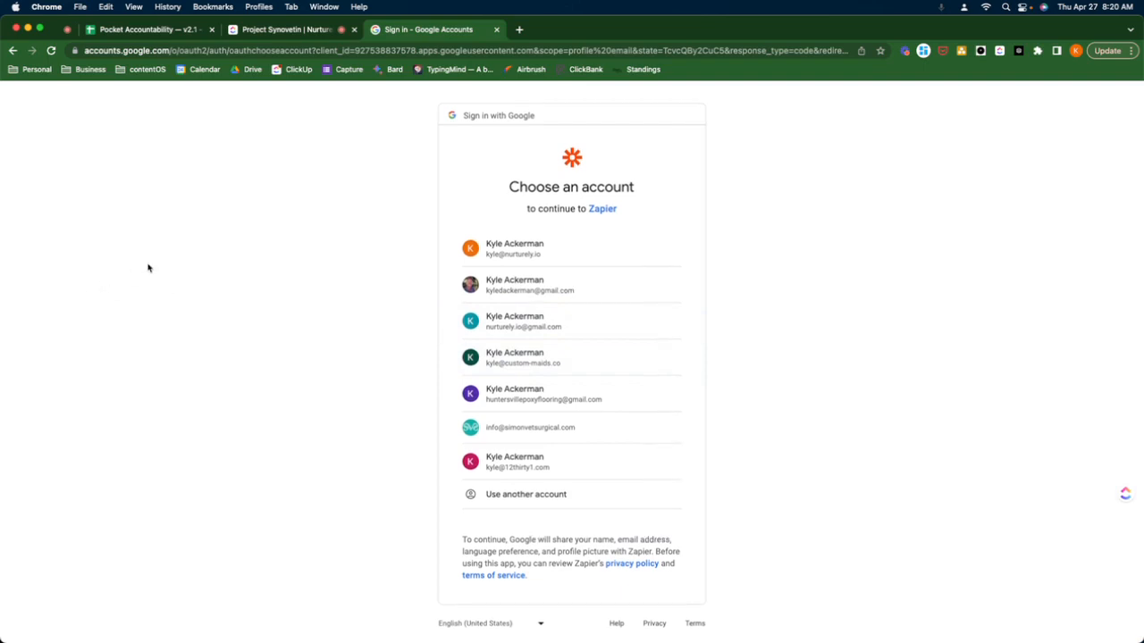
mouse_move(255, 272)
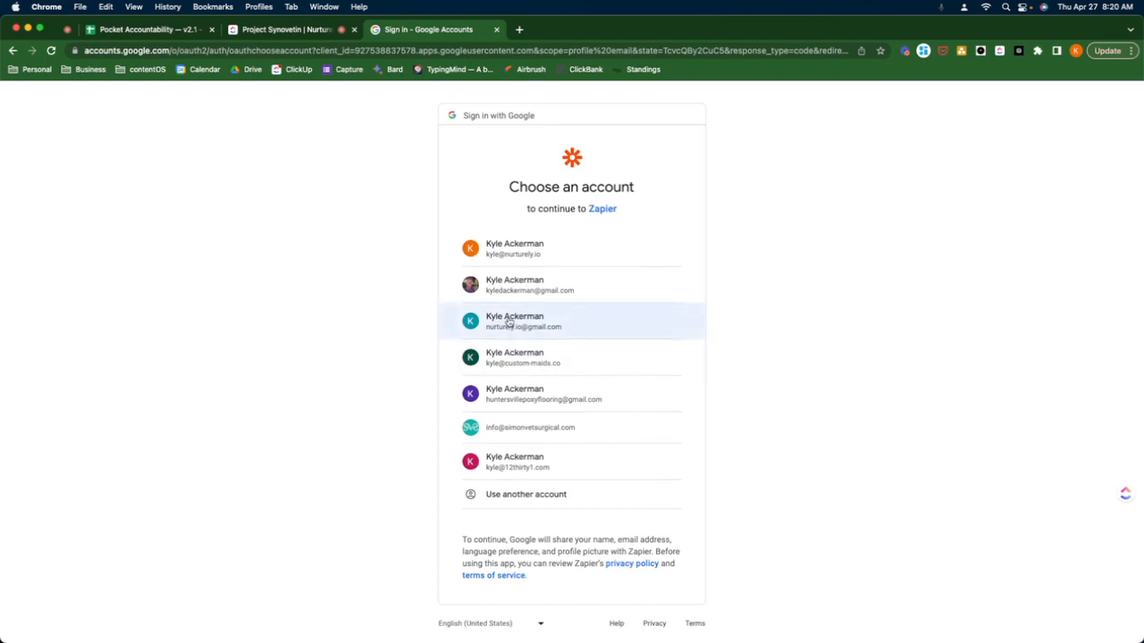
click(571, 321)
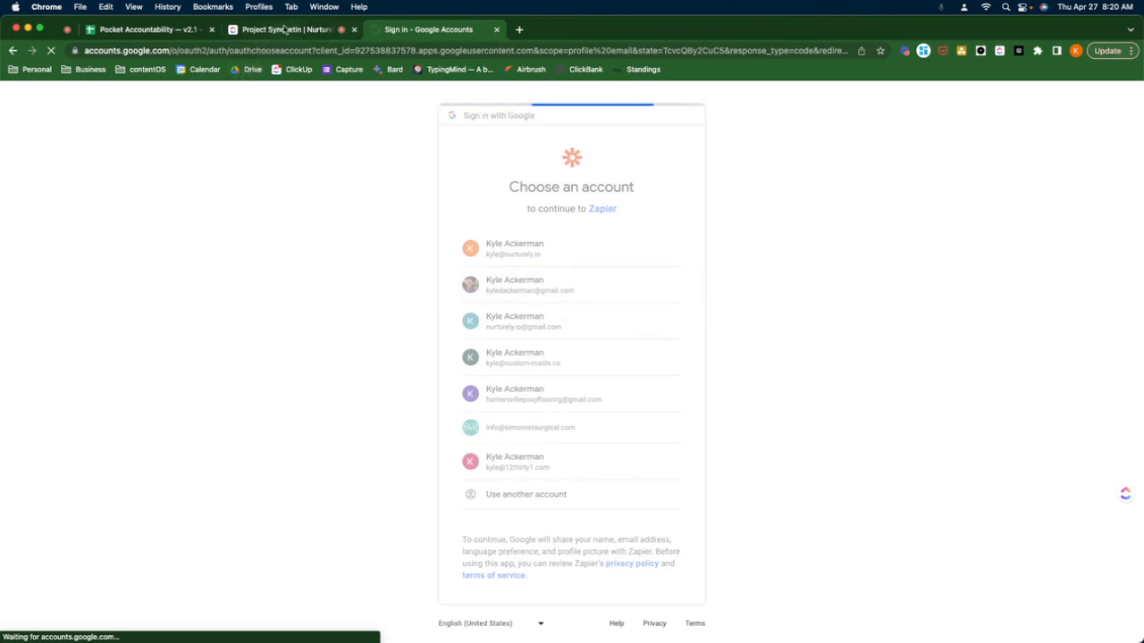
- Switch to the Project Synovetin tab showing ClickUp's osteoarthritis article tasks
click(286, 29)
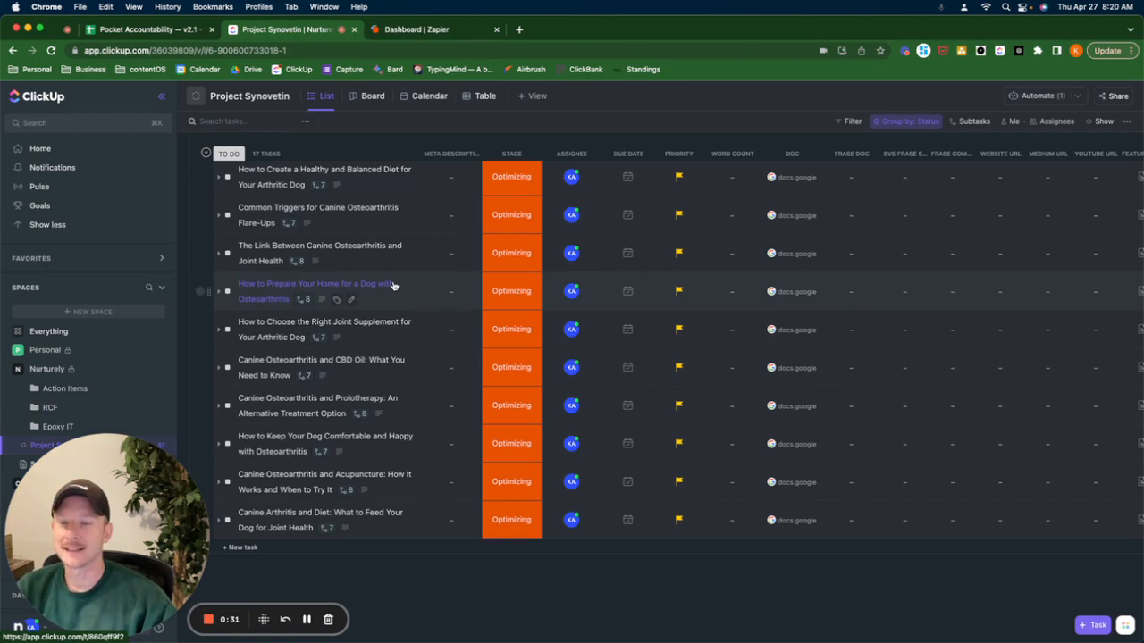
mouse_move(414, 268)
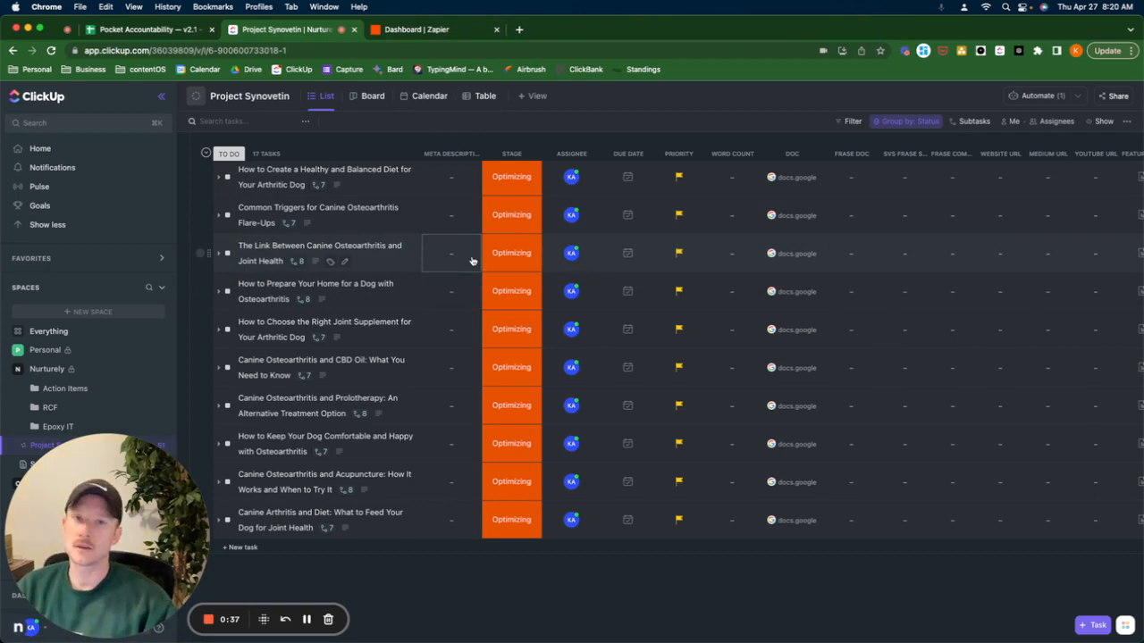
- Open simonvetsurgical.com's Synovetin OA page in a new tab and scroll to its videos
click(661, 29)
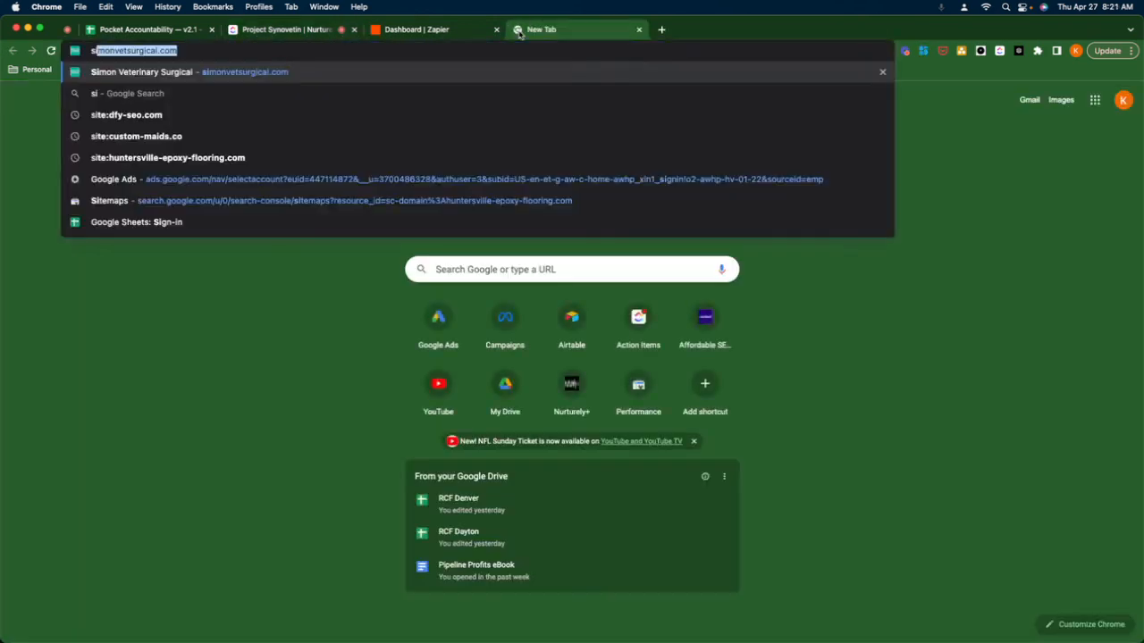
text(/s)
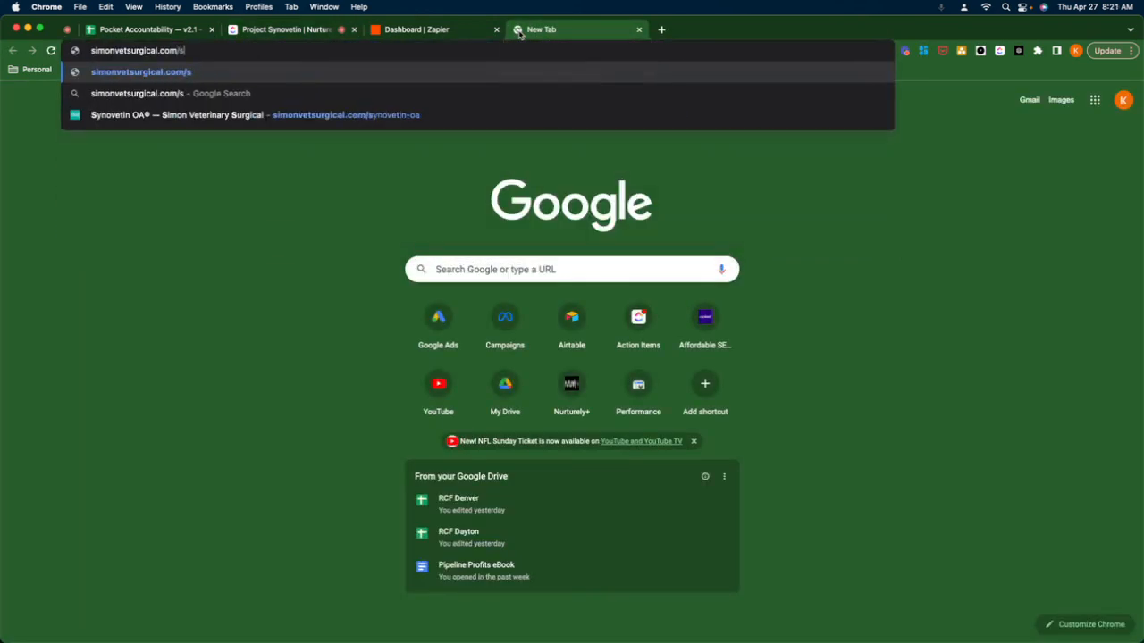
click(255, 114)
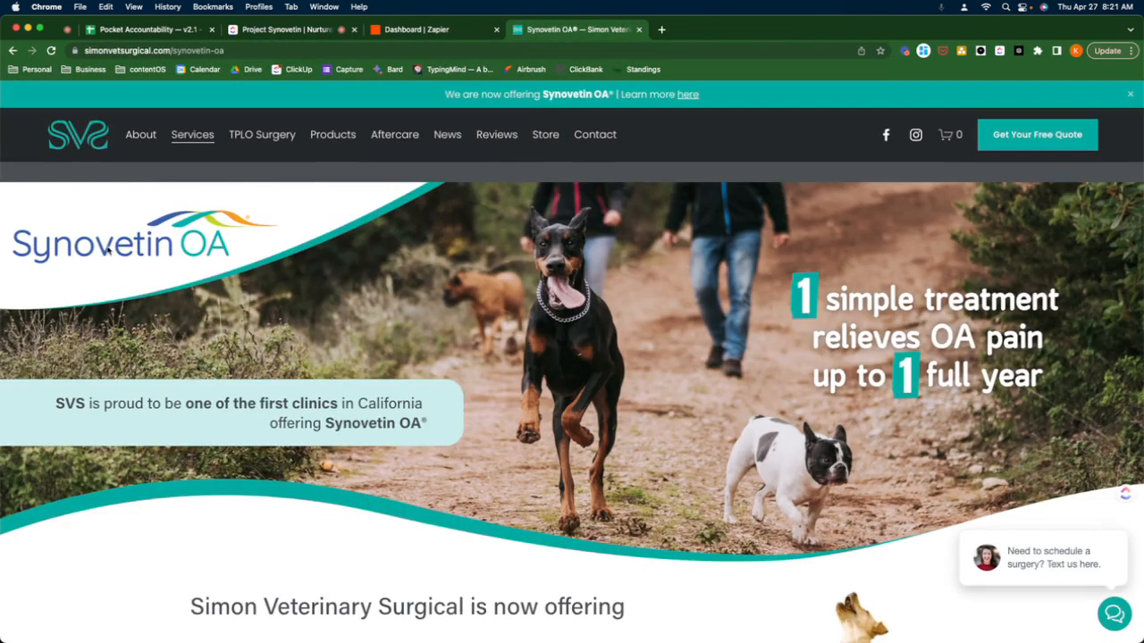
scroll(down, 3)
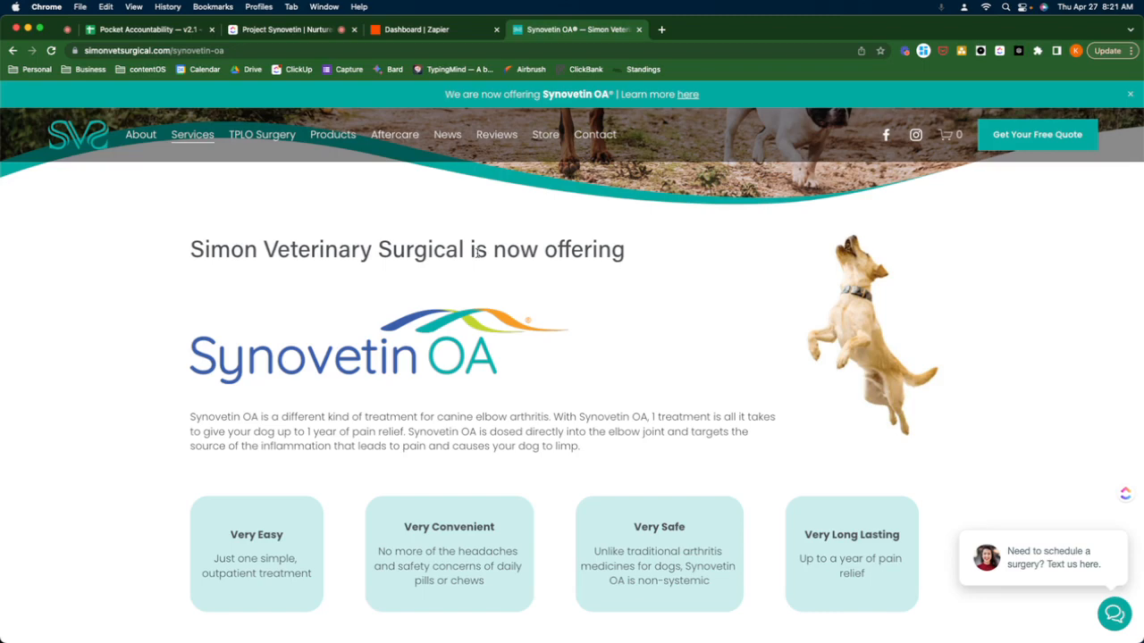
mouse_move(537, 270)
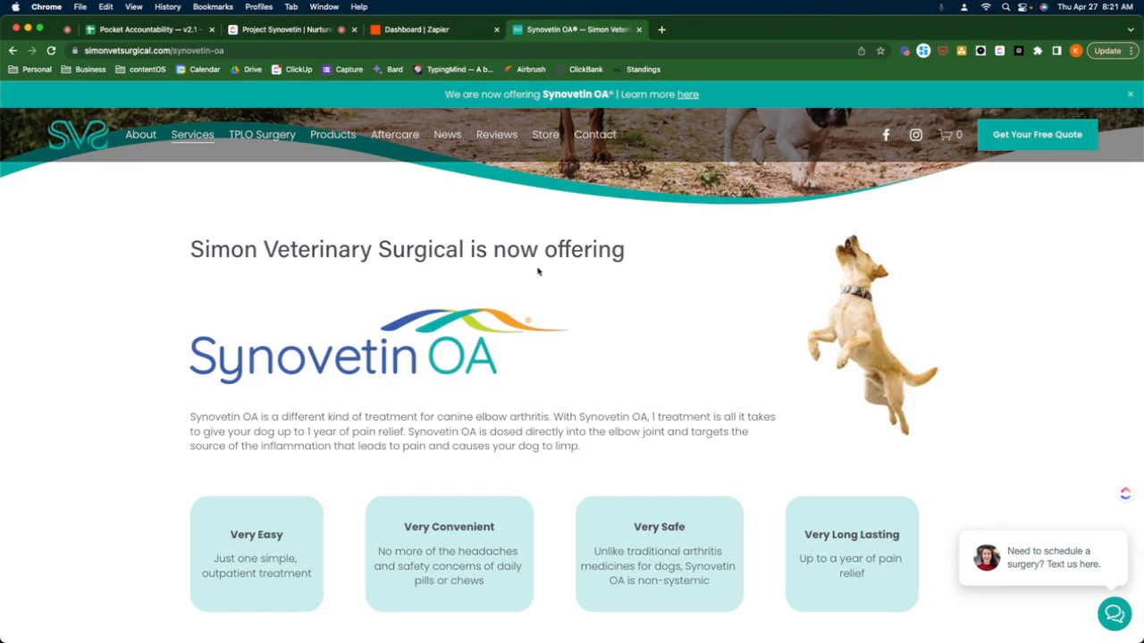
mouse_move(533, 267)
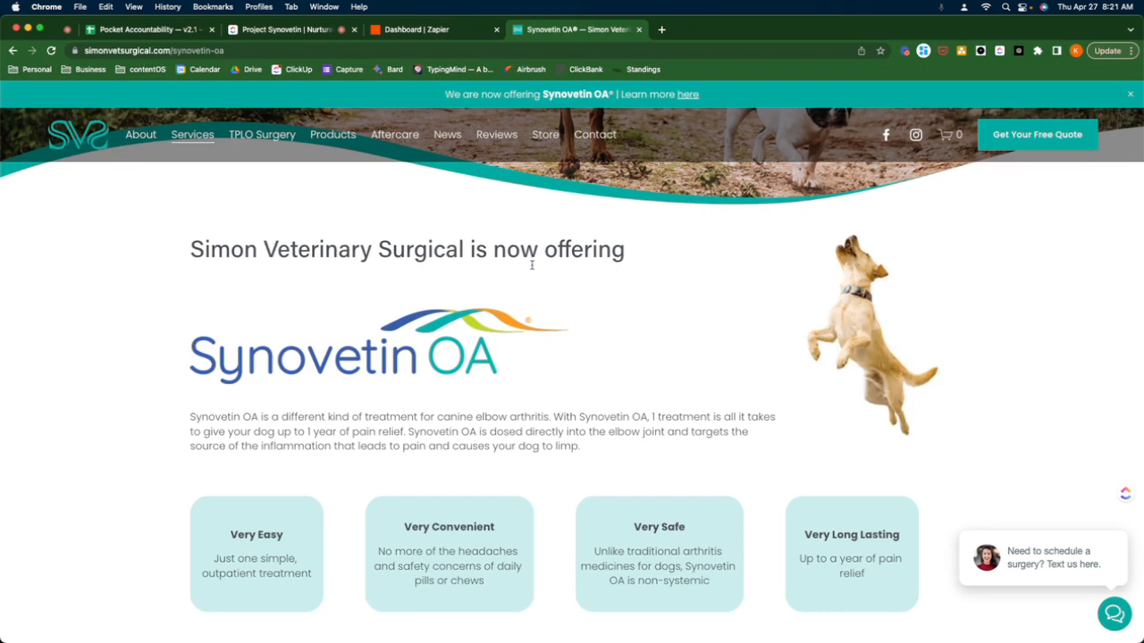
mouse_move(500, 293)
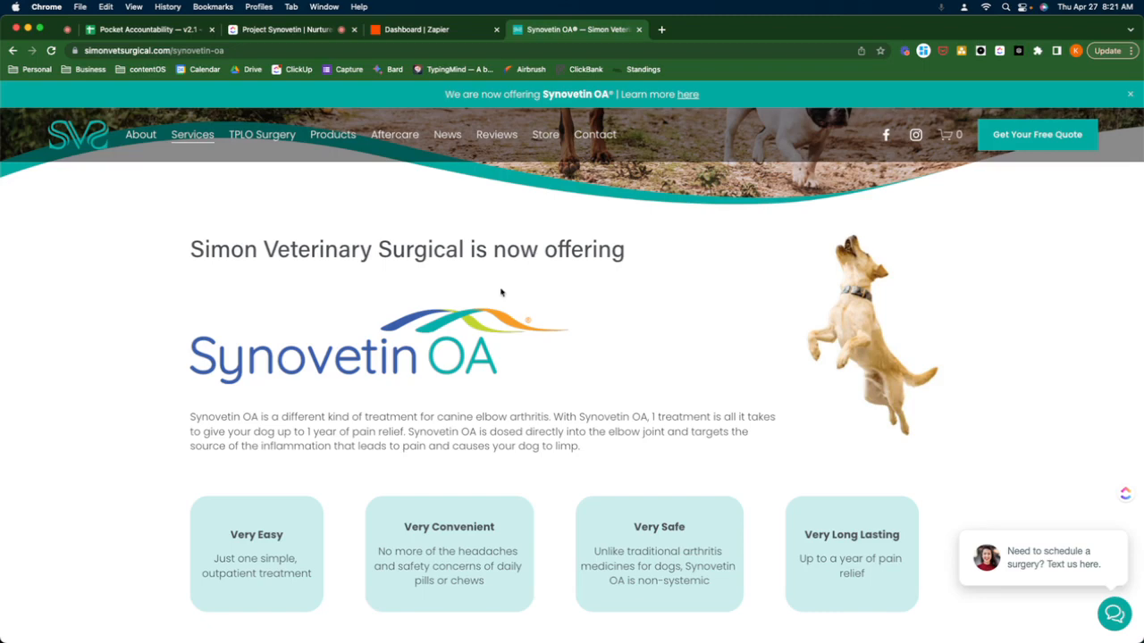
mouse_move(477, 324)
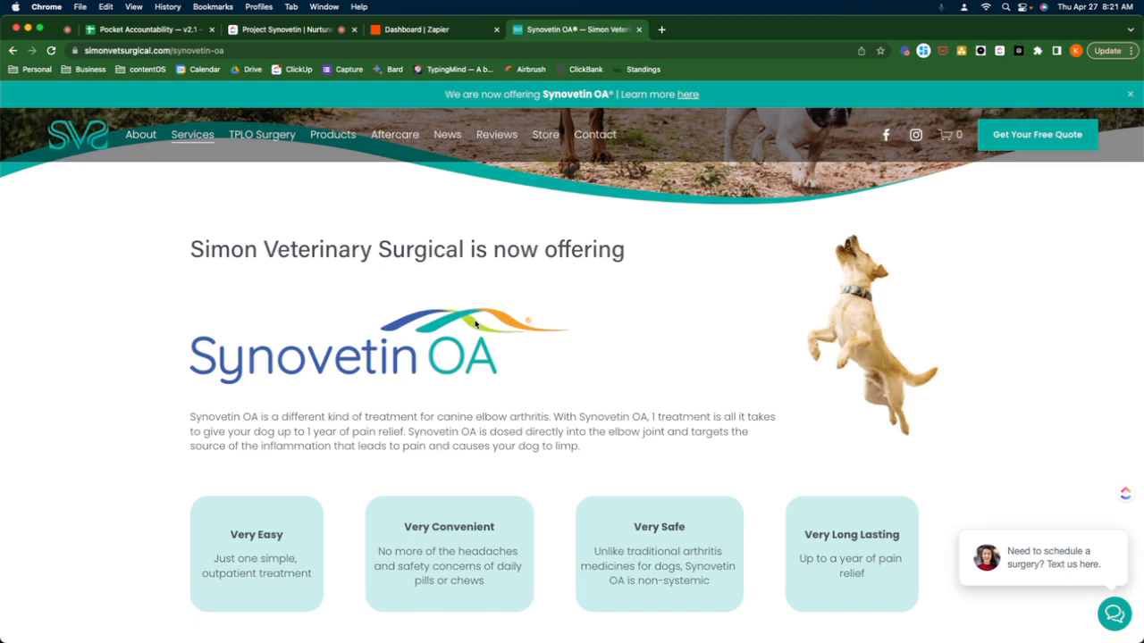
scroll(down, 3)
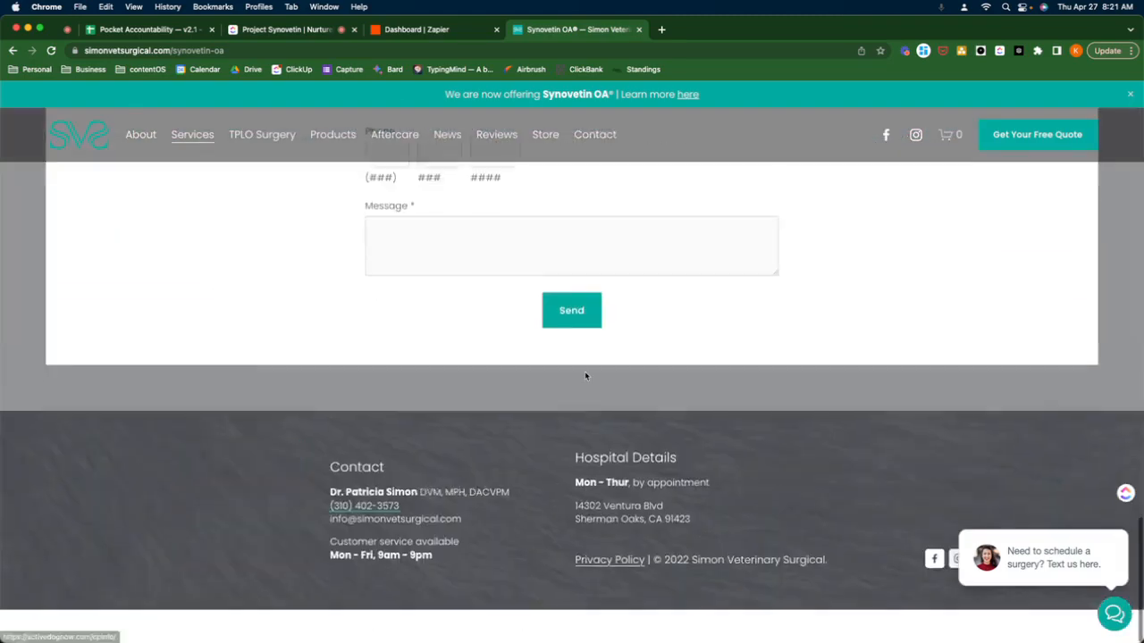
scroll(up, 3)
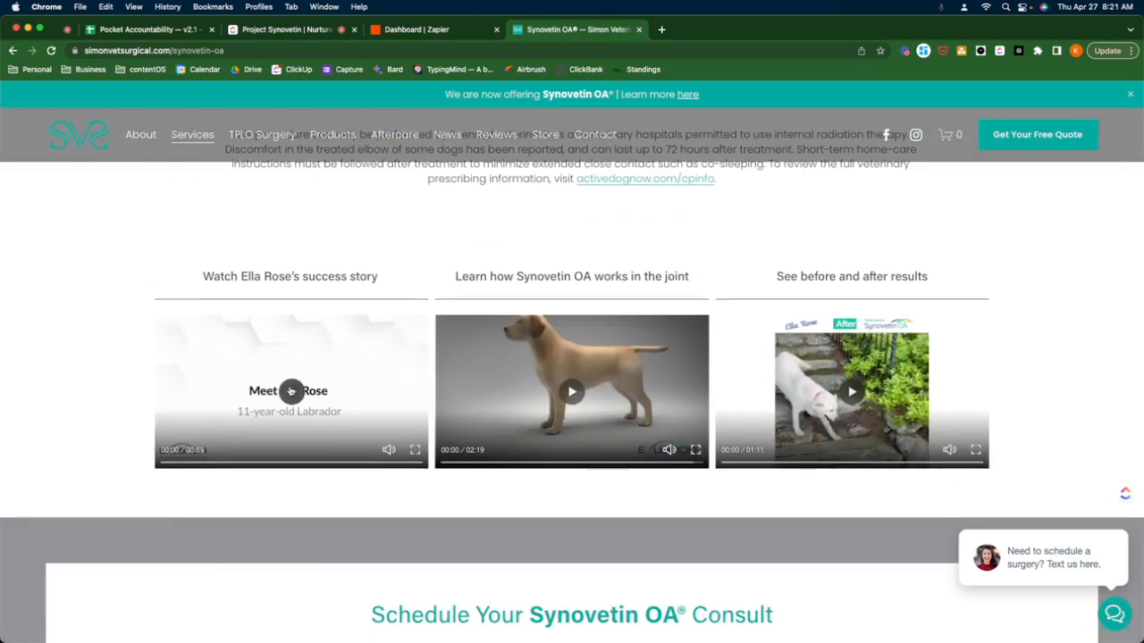
- Play Ella Rose's success story video full screen through to its closing slide
click(289, 390)
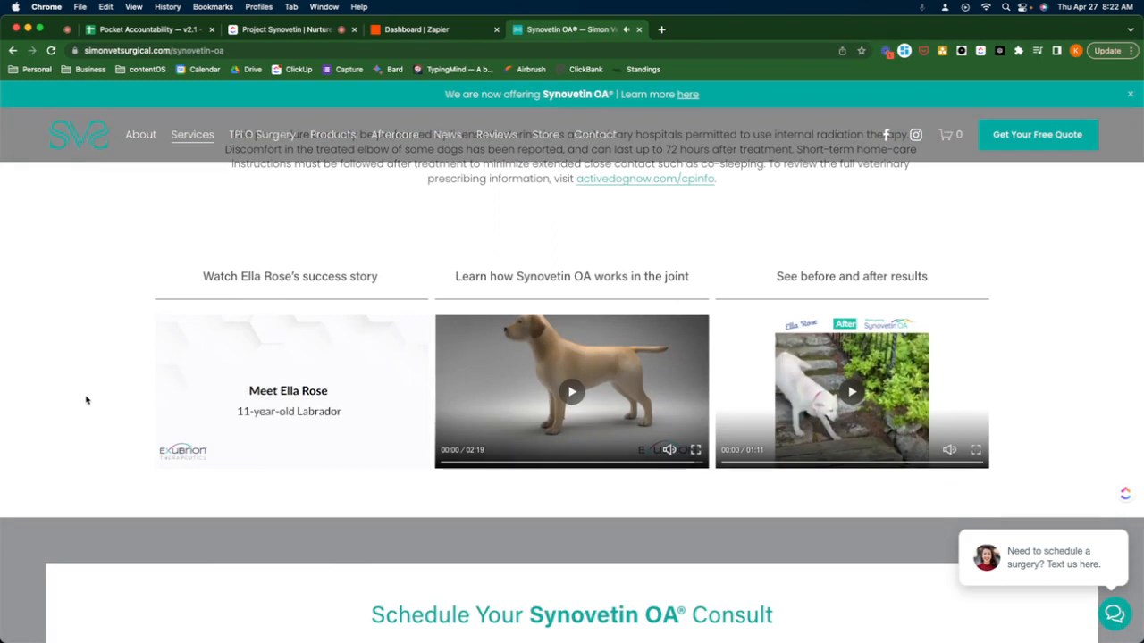
click(289, 392)
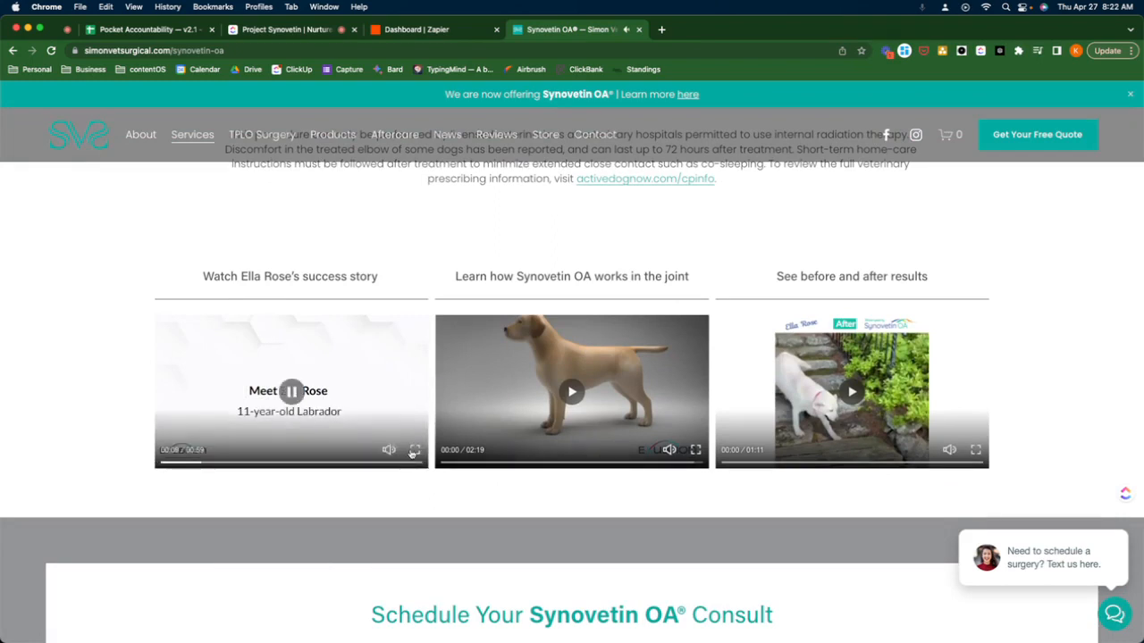
click(414, 450)
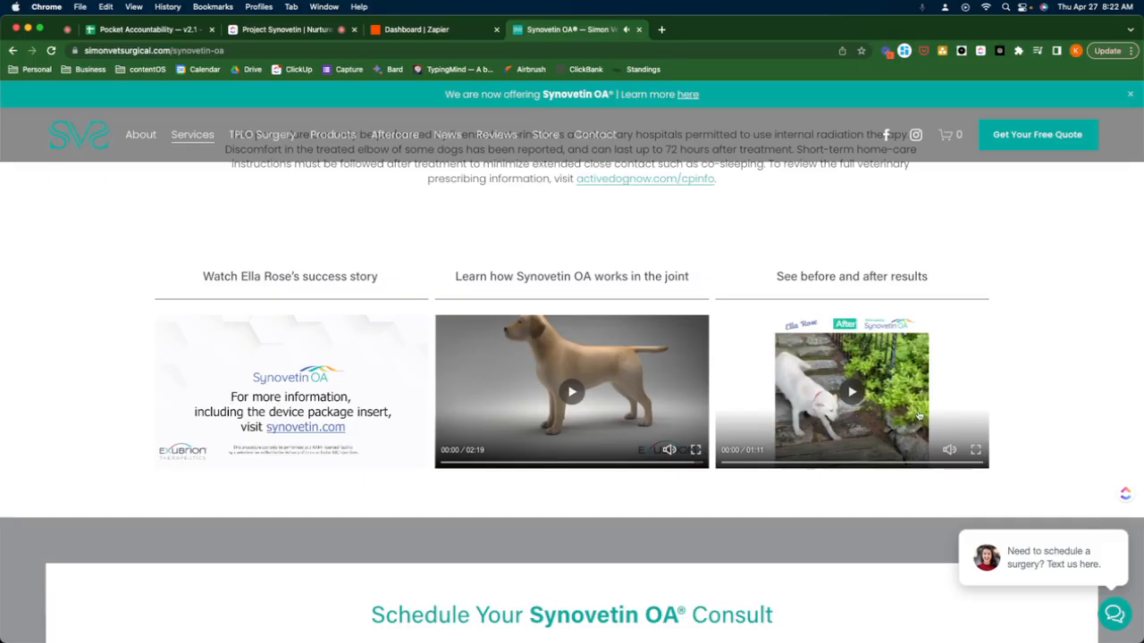
- Scroll the Synovetin OA page, glance at the ClickUp task list, and return
scroll(up, 3)
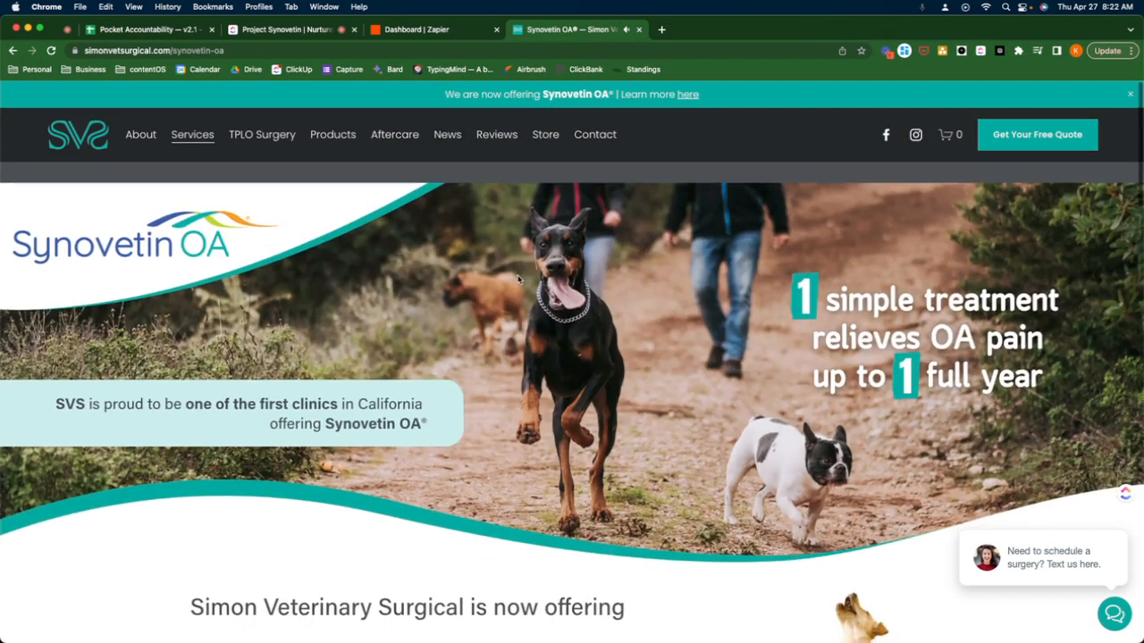
scroll(down, 3)
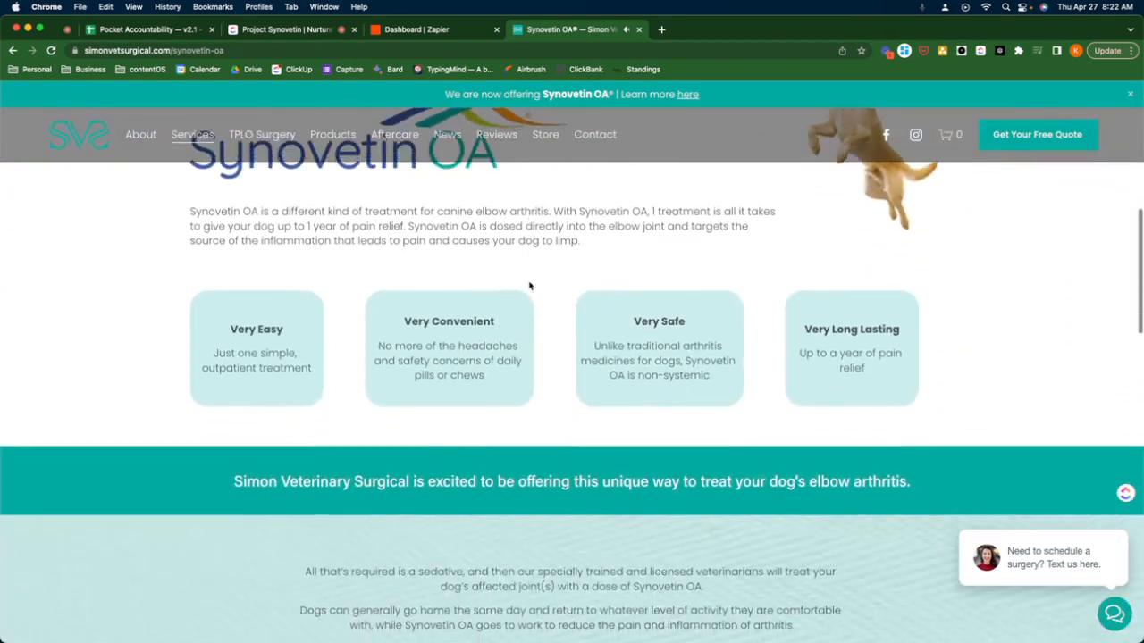
scroll(down, 3)
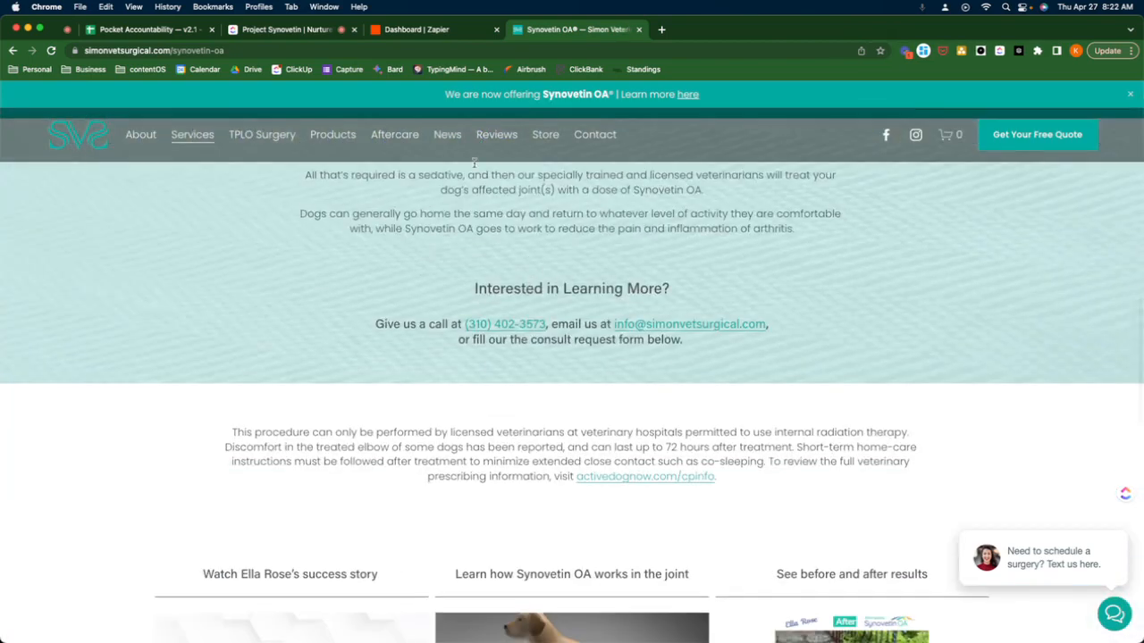
click(286, 29)
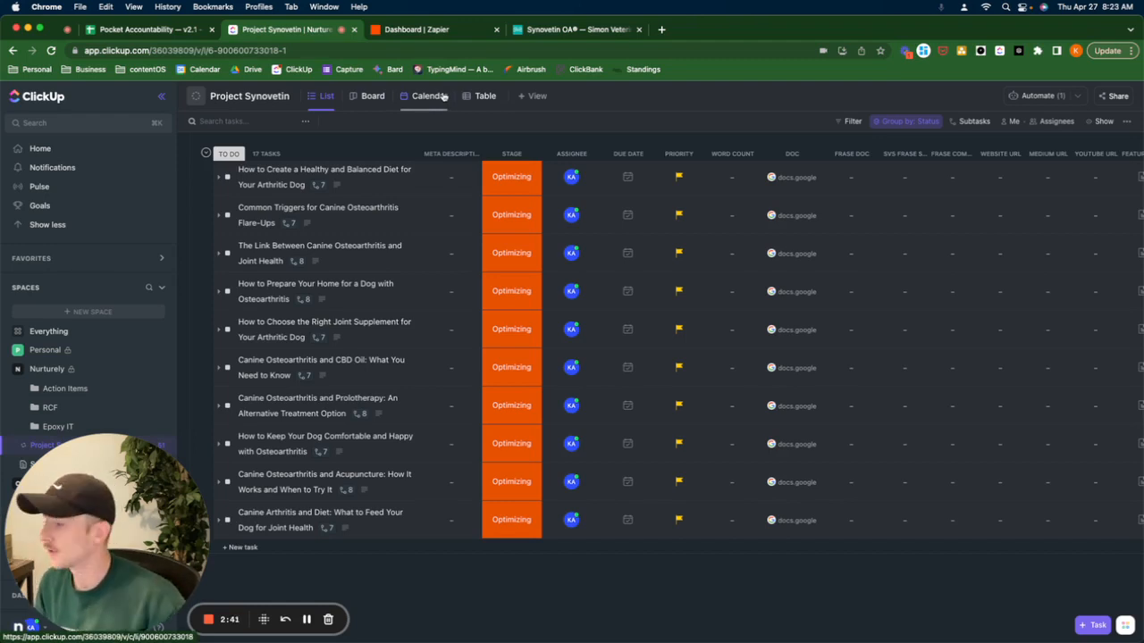
click(577, 30)
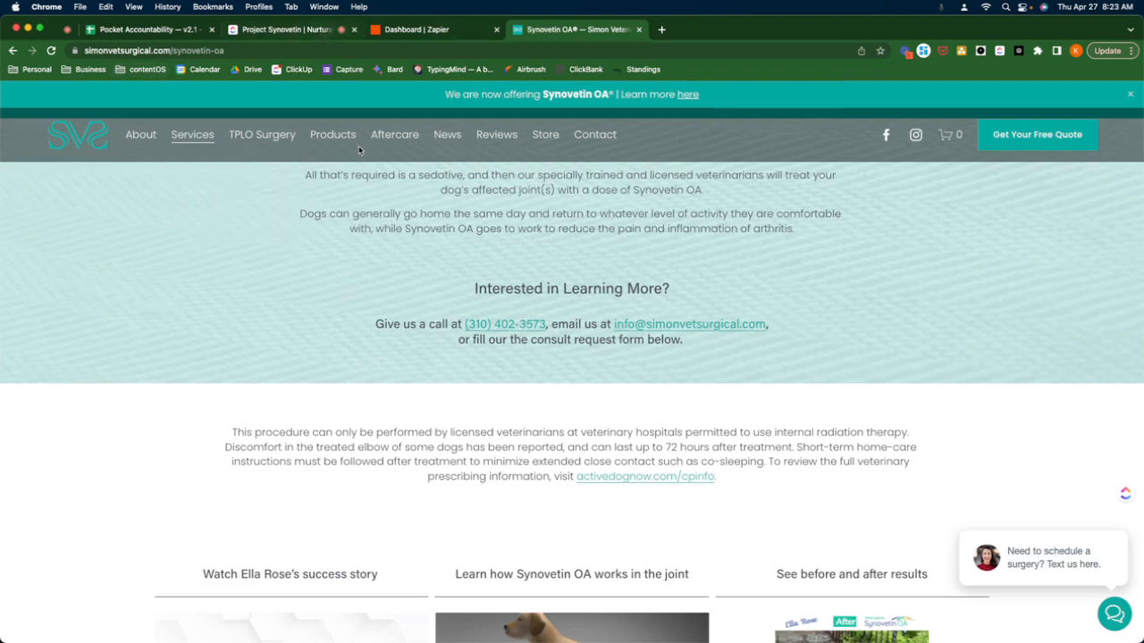
- Scroll the Synovetin OA page back up to its hero banner, then switch to Zapier's dashboard
scroll(down, 3)
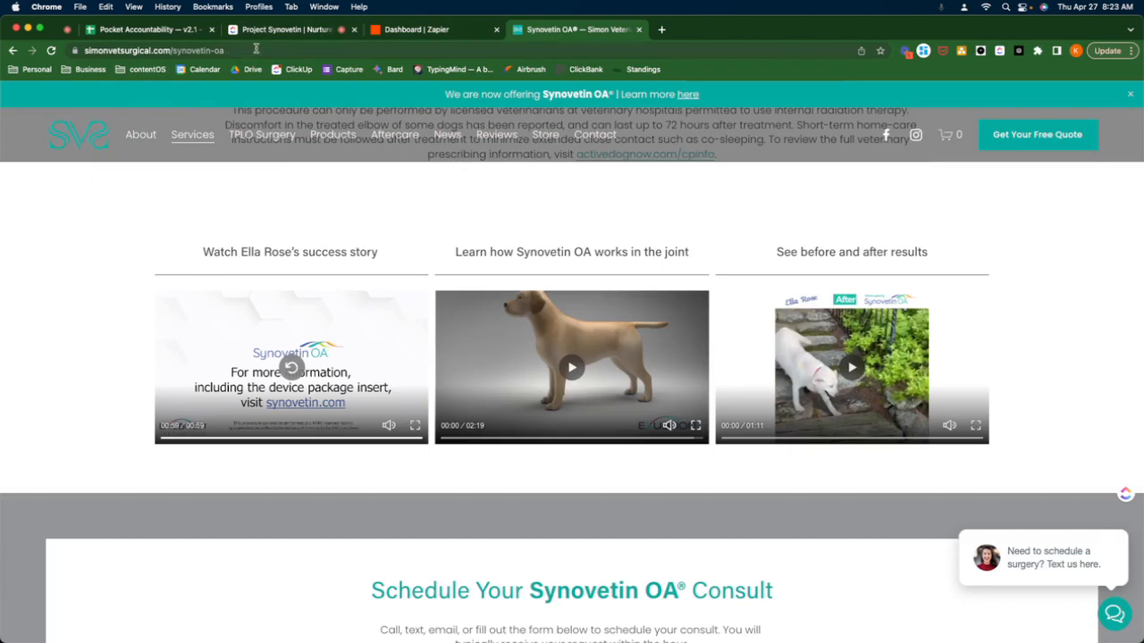
mouse_move(116, 280)
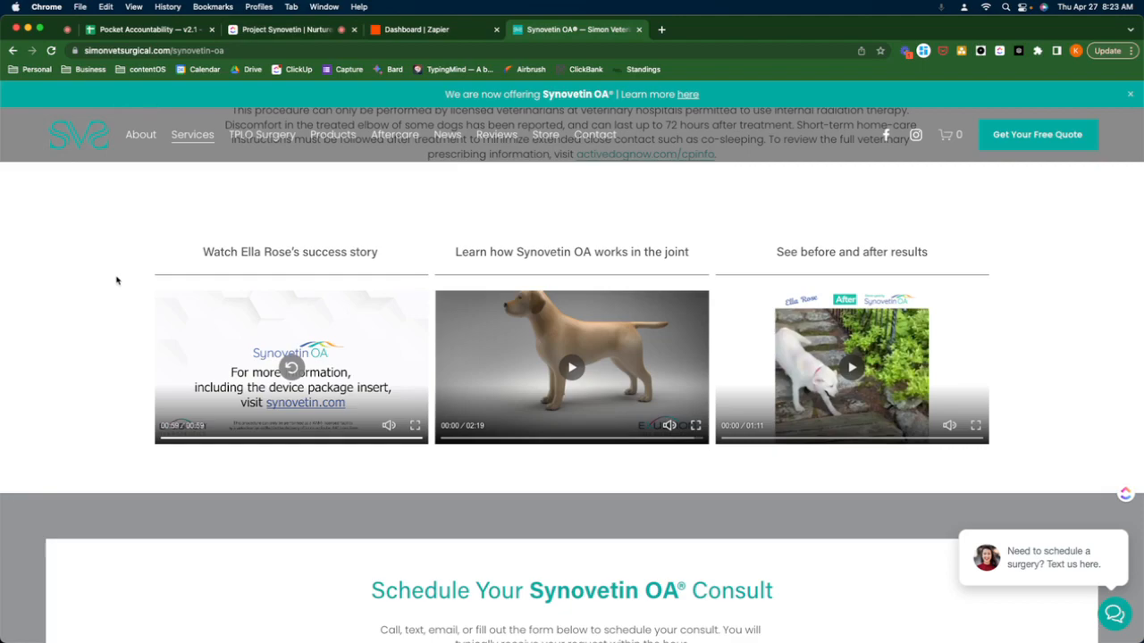
scroll(up, 3)
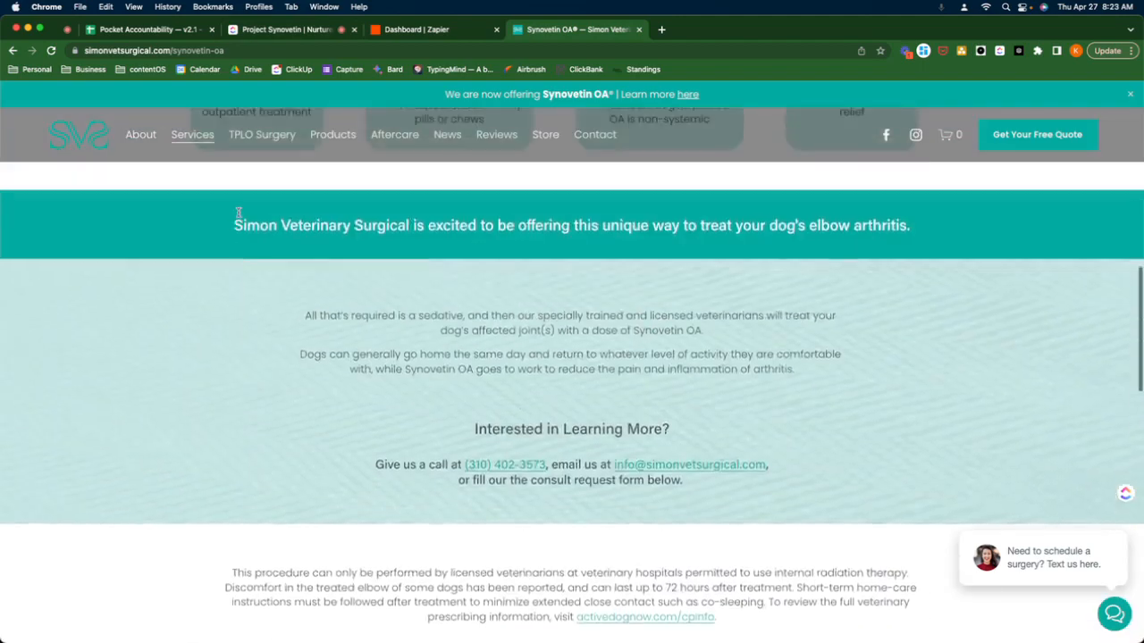
scroll(up, 3)
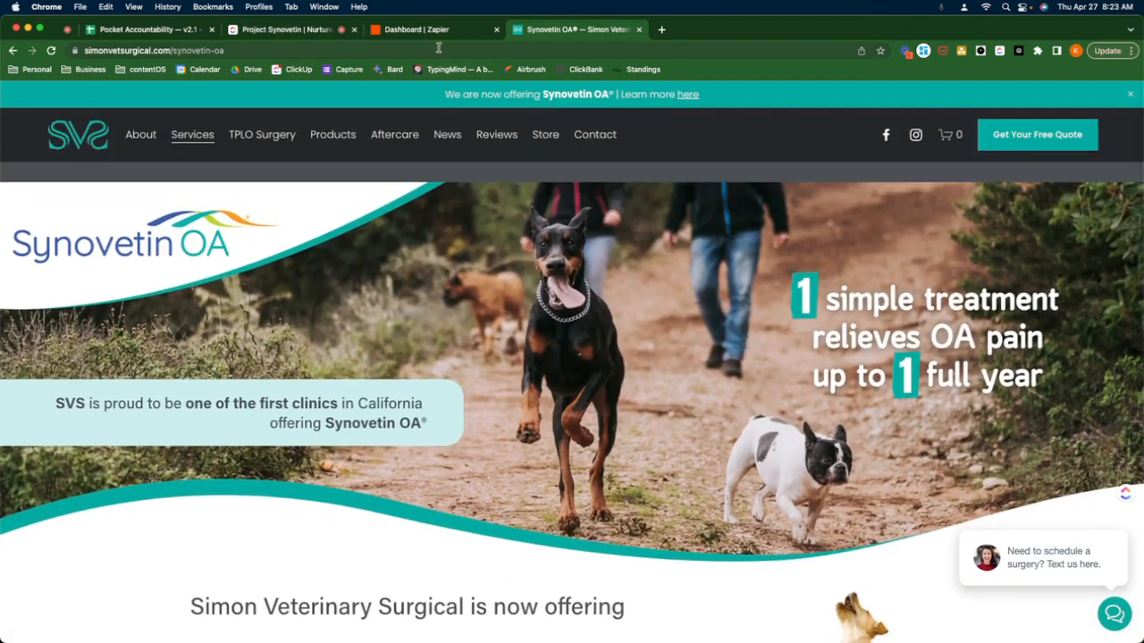
click(433, 29)
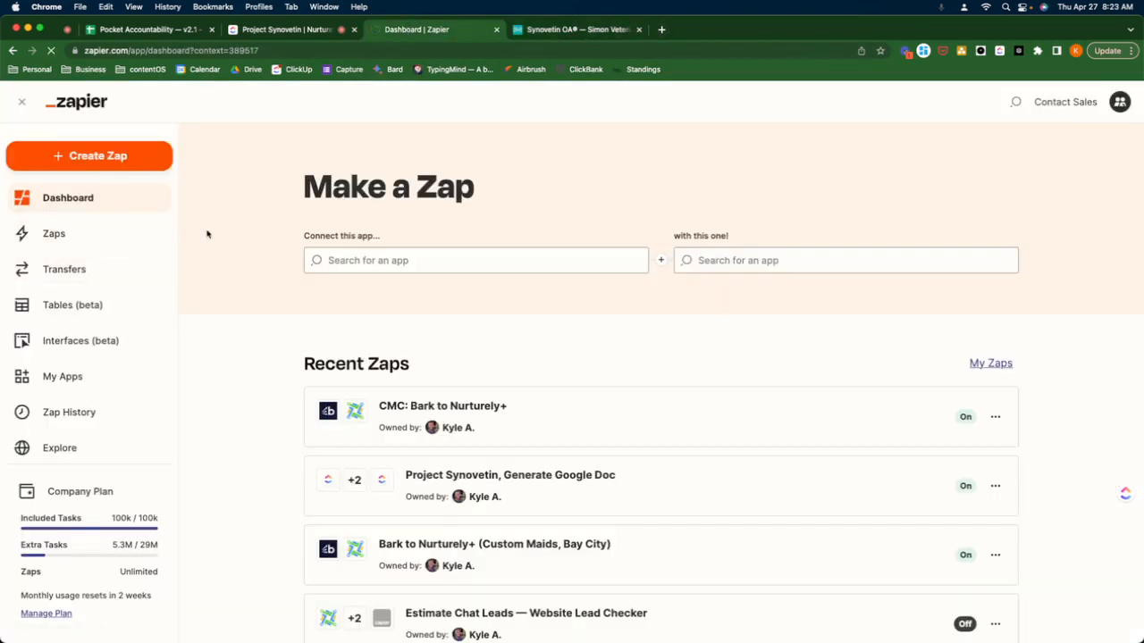
- Show Zapier's Zaps list, then return to ClickUp's Project Synovetin task list
click(286, 30)
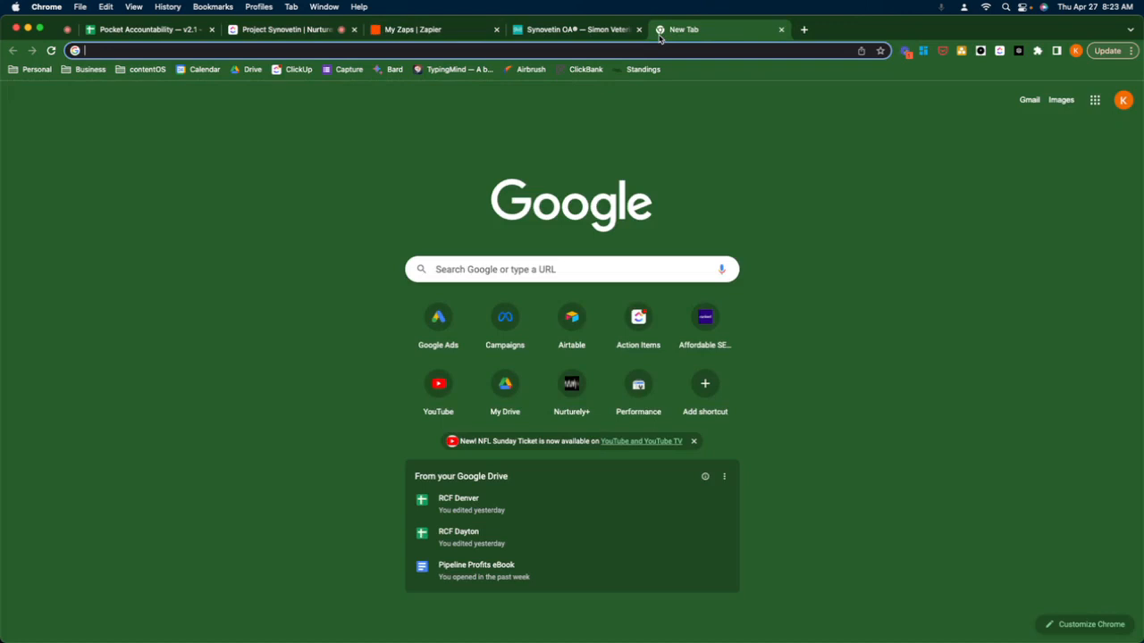
click(420, 29)
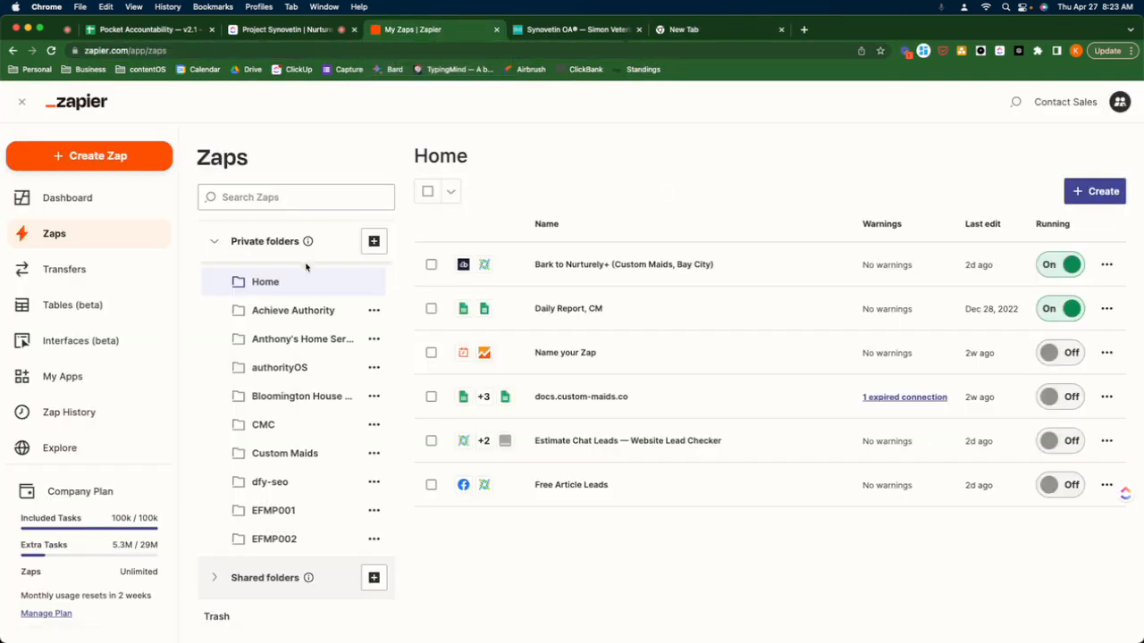
scroll(down, 3)
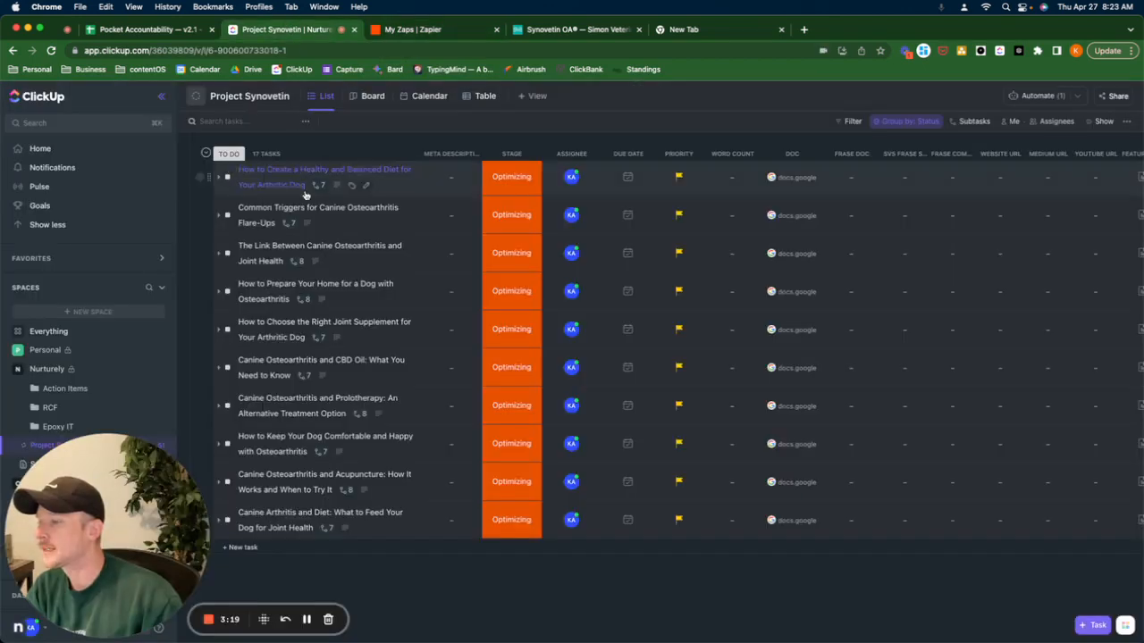
mouse_move(306, 208)
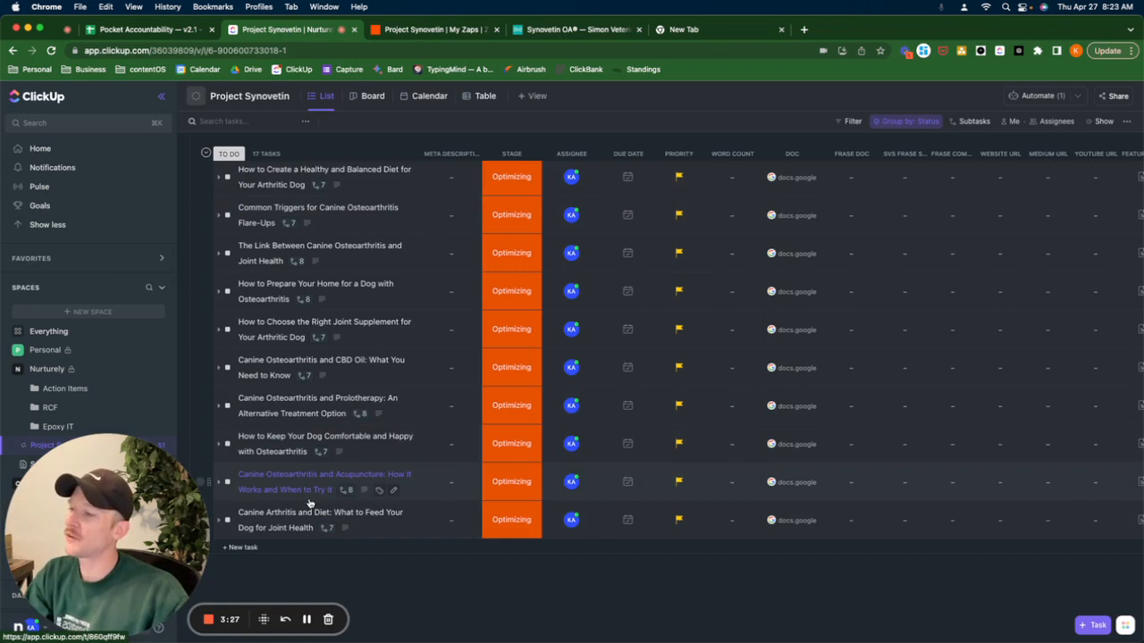
- Open the Canine Arthritis and Diet task and scroll through its description and subtasks
click(320, 512)
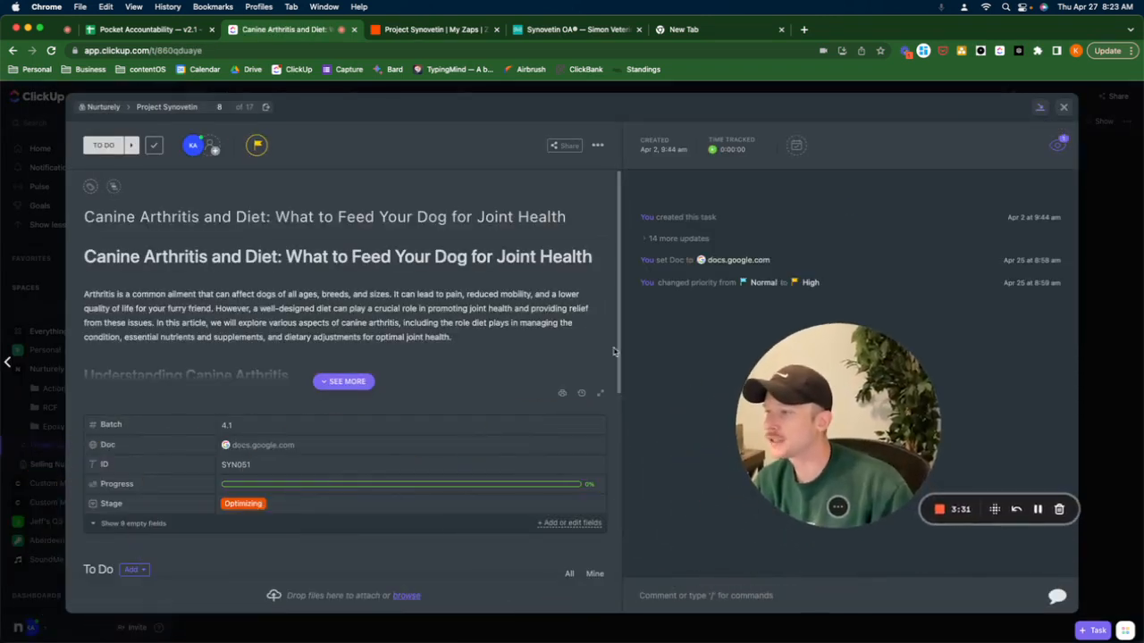
scroll(down, 3)
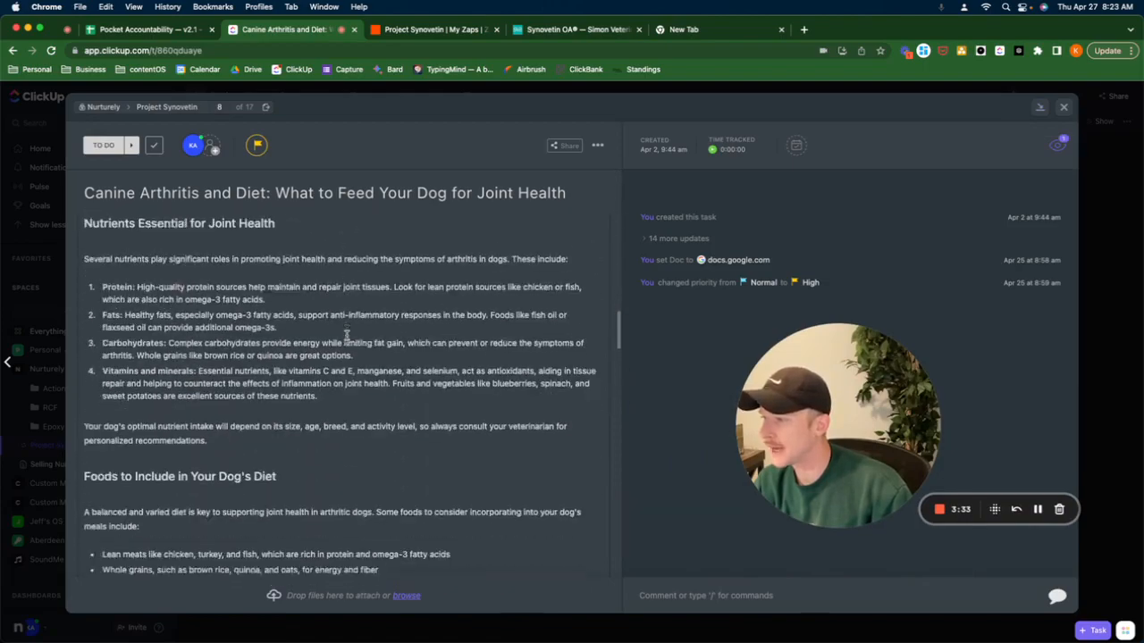
scroll(down, 3)
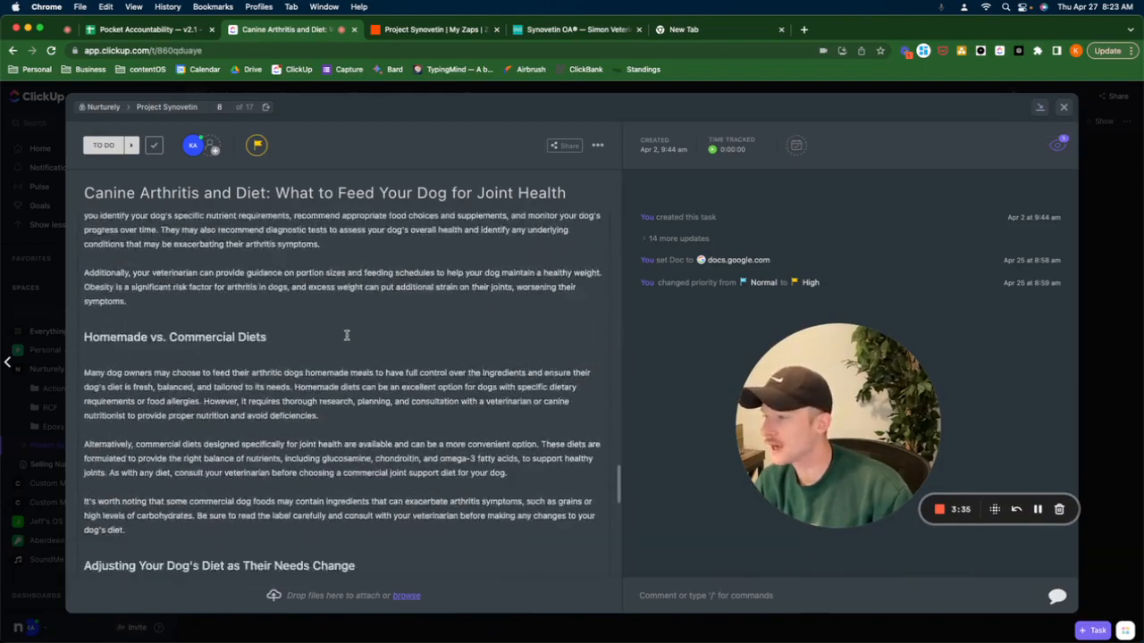
scroll(down, 3)
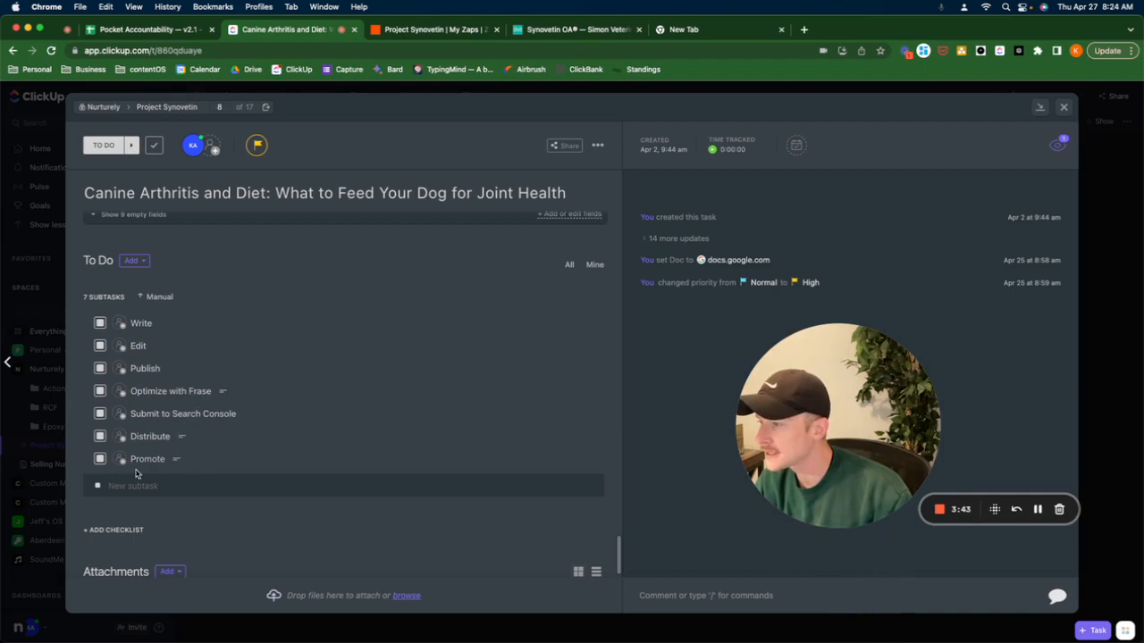
- Reveal the task's empty custom fields, then close the task window
click(130, 214)
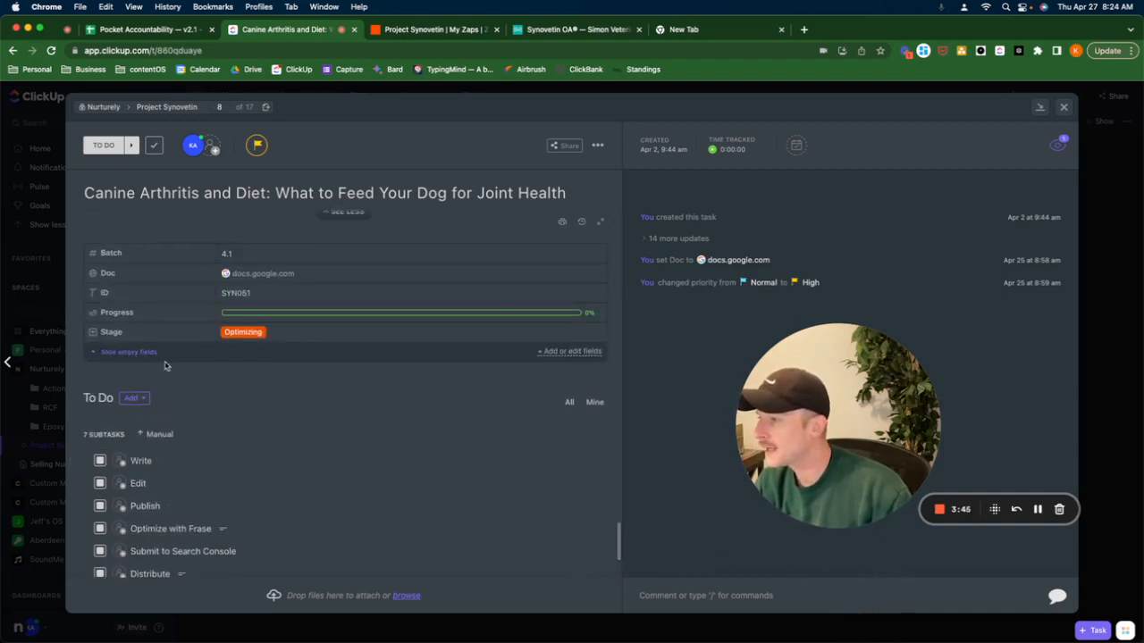
click(129, 351)
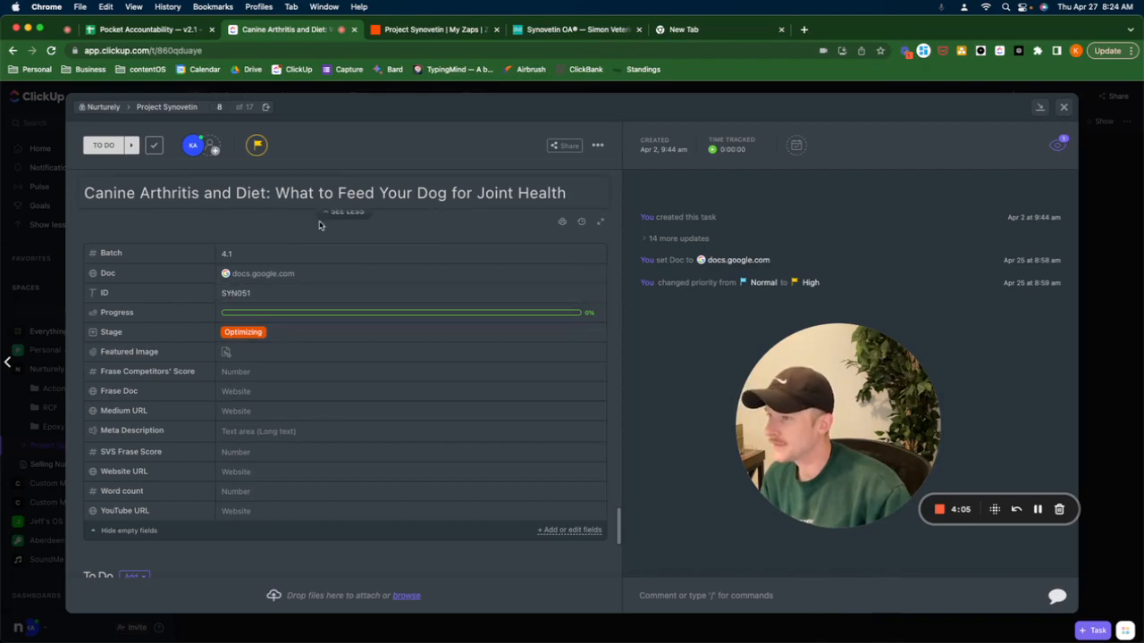
mouse_move(1064, 108)
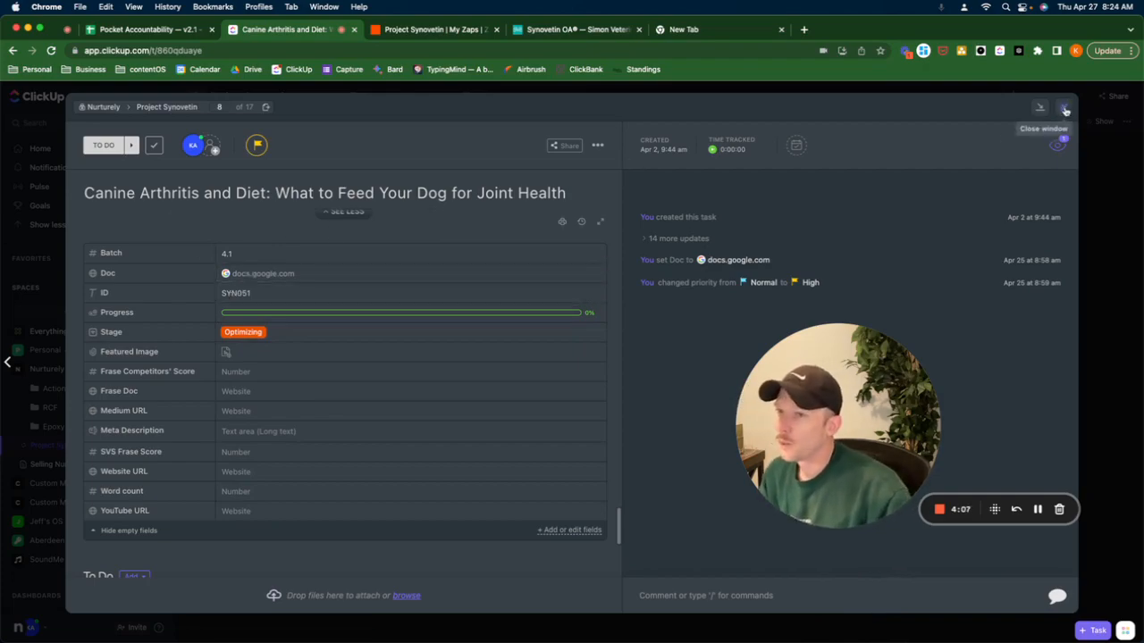
click(1064, 107)
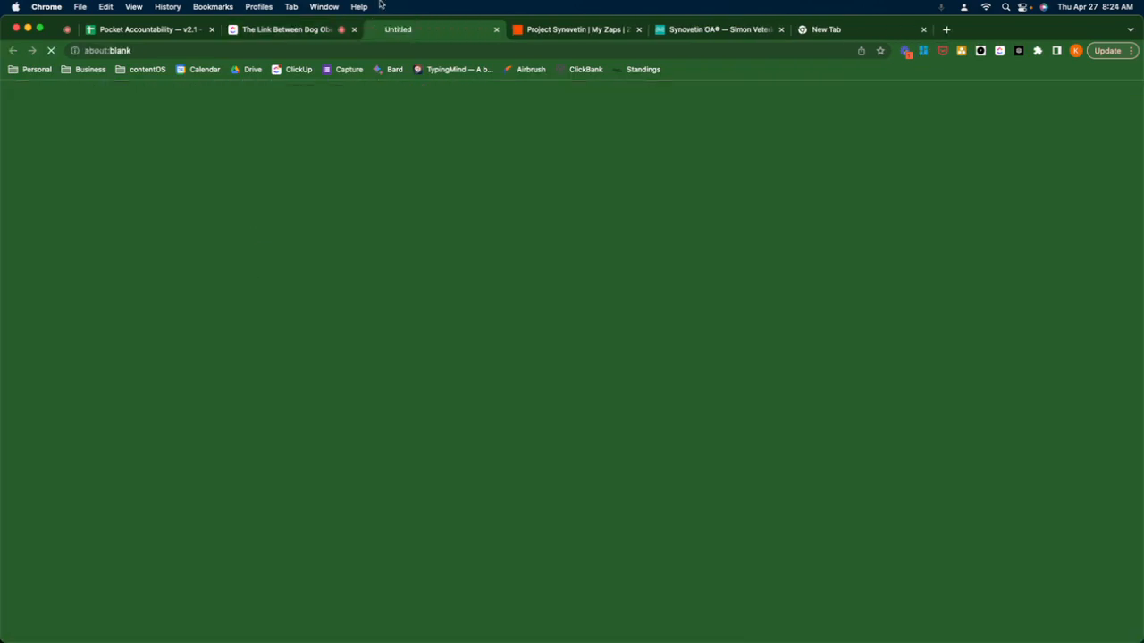
- Review The Link Between Dog Obesity and Arthritis task's Doc, Meta Description and Word count
click(434, 30)
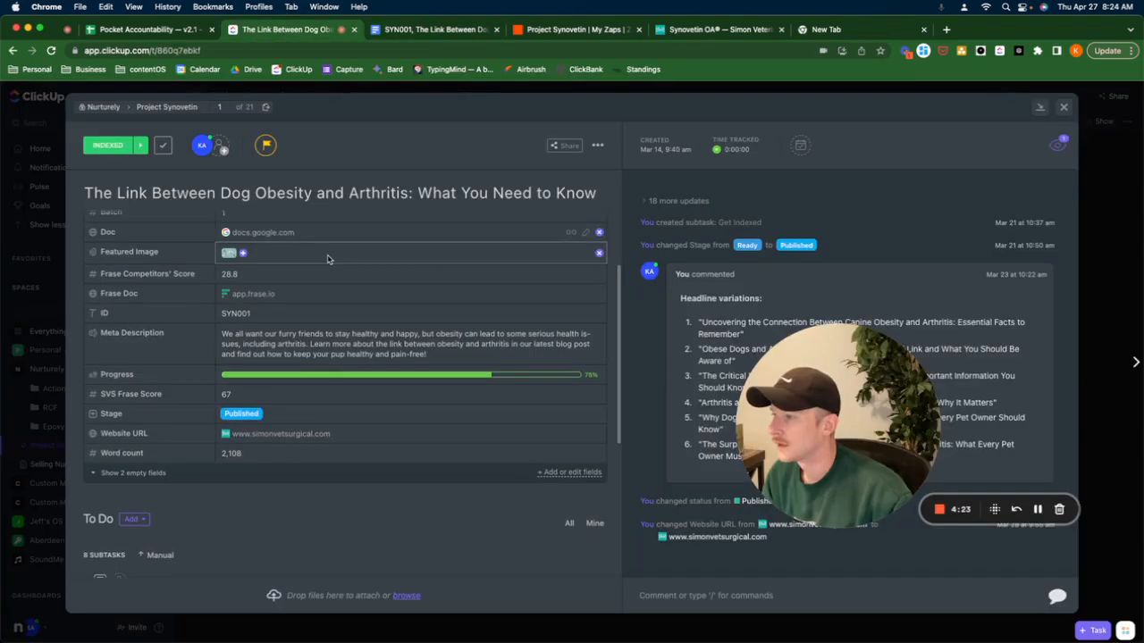
click(133, 473)
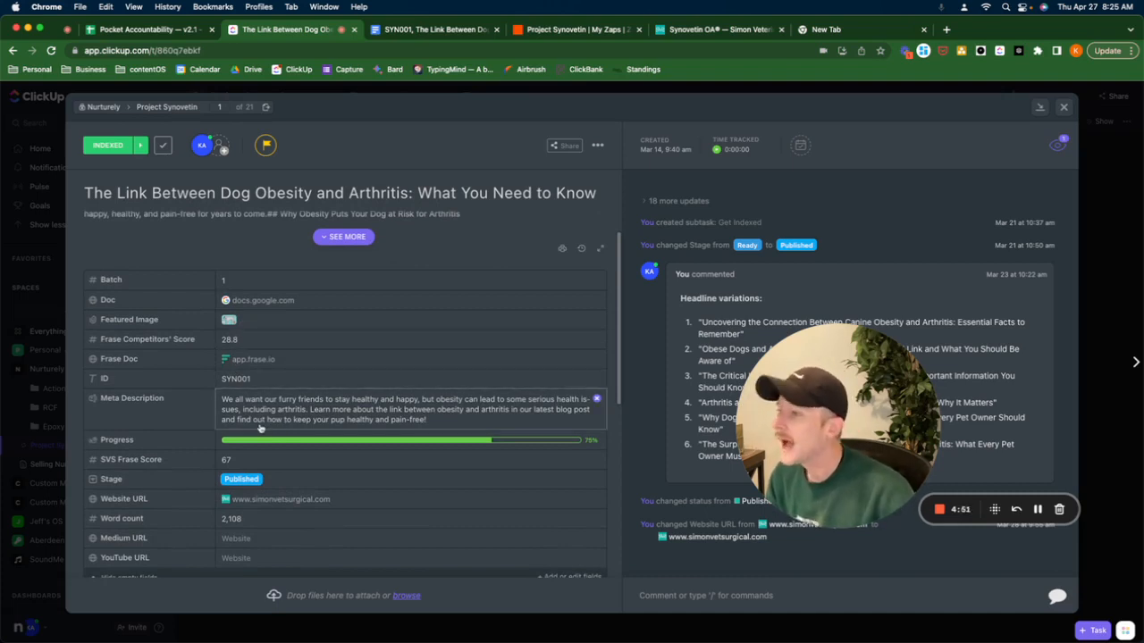
click(1063, 106)
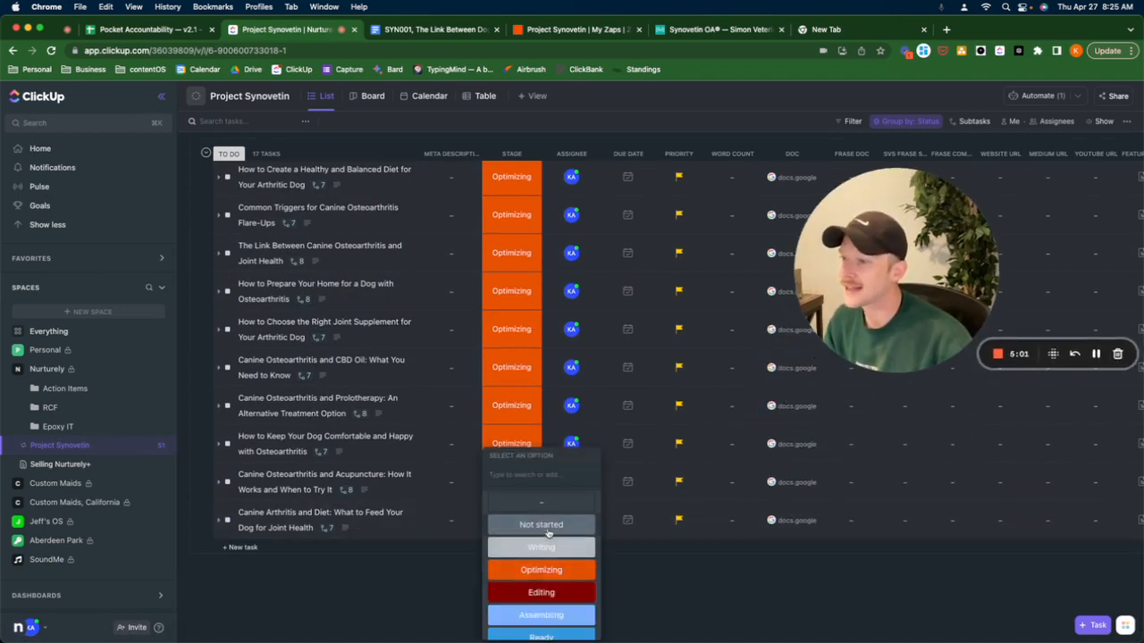
- Check the last task's Stage options without changing them, then open Zapier's Project Synovetin folder
click(540, 569)
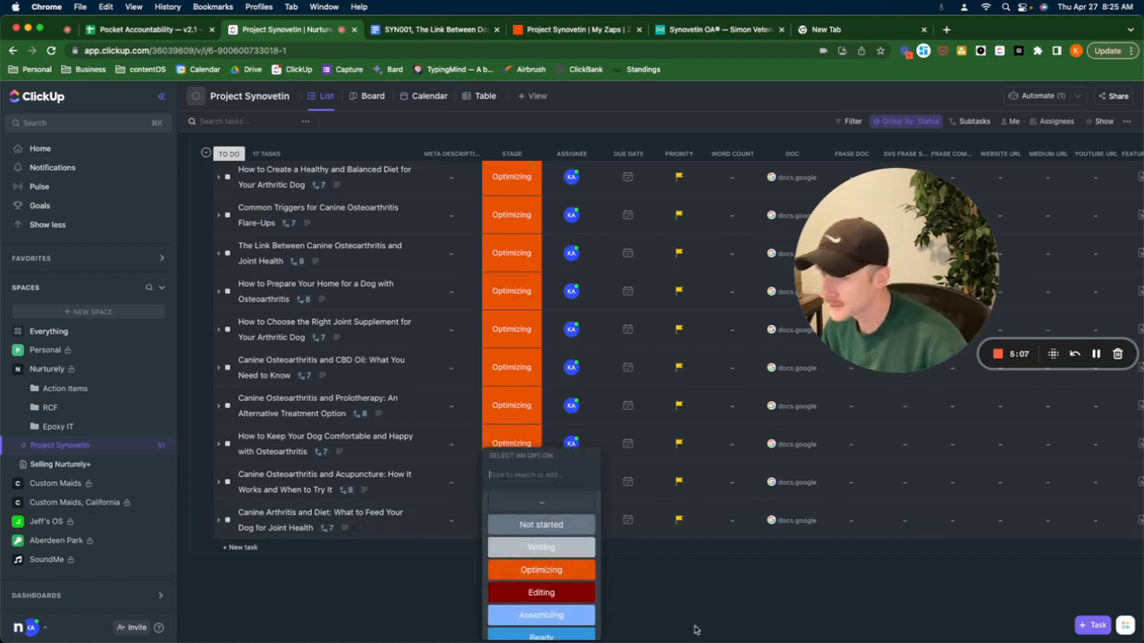
mouse_move(732, 534)
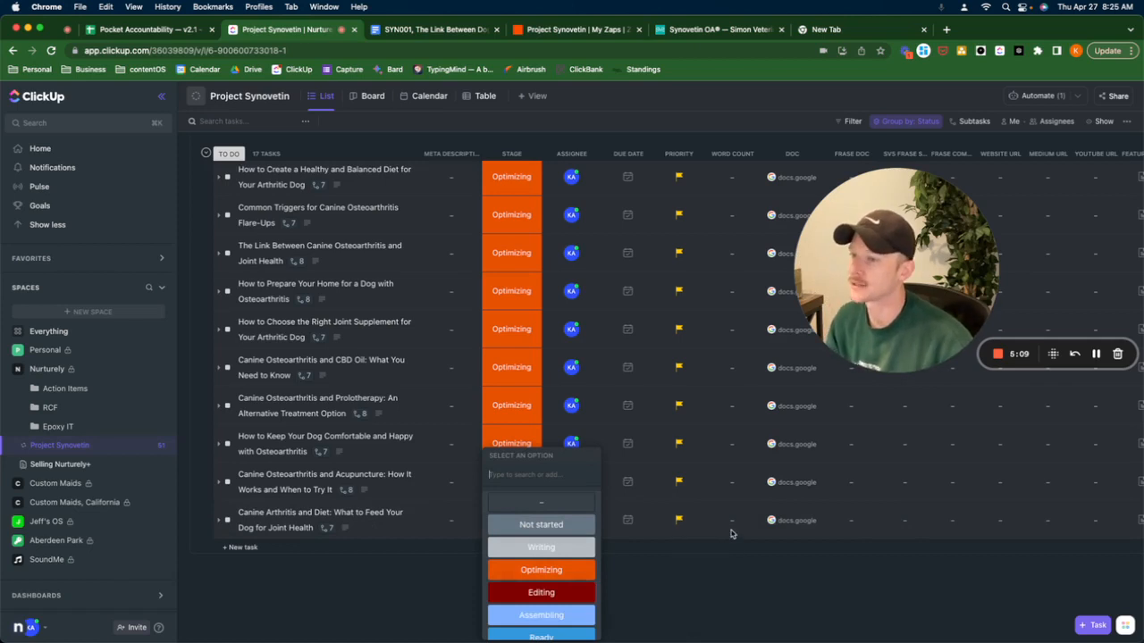
mouse_move(675, 525)
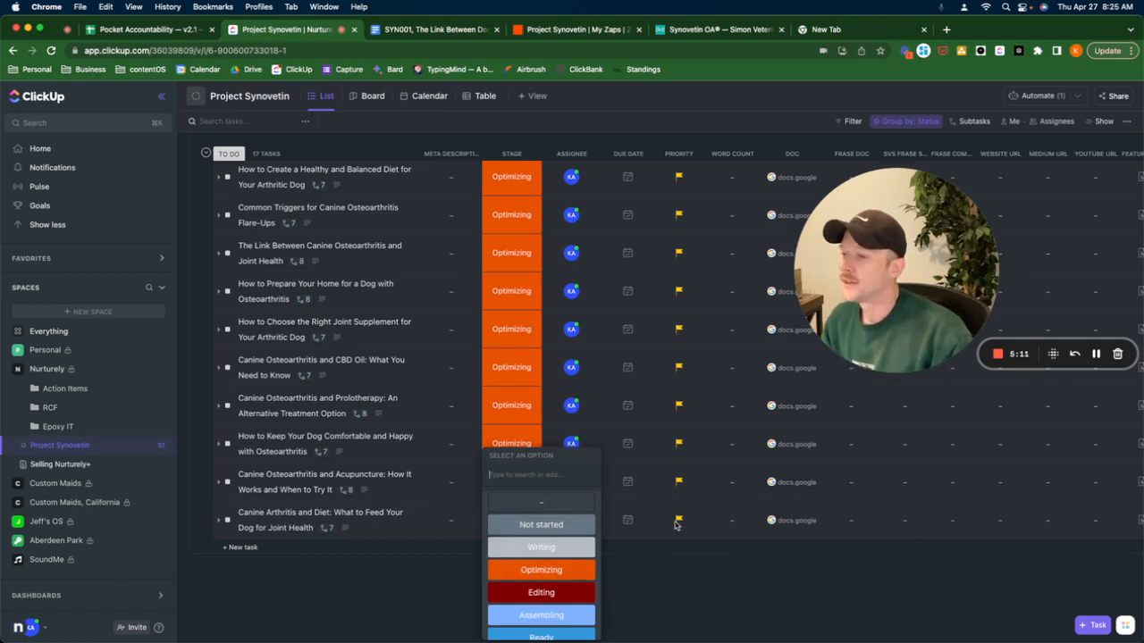
mouse_move(791, 525)
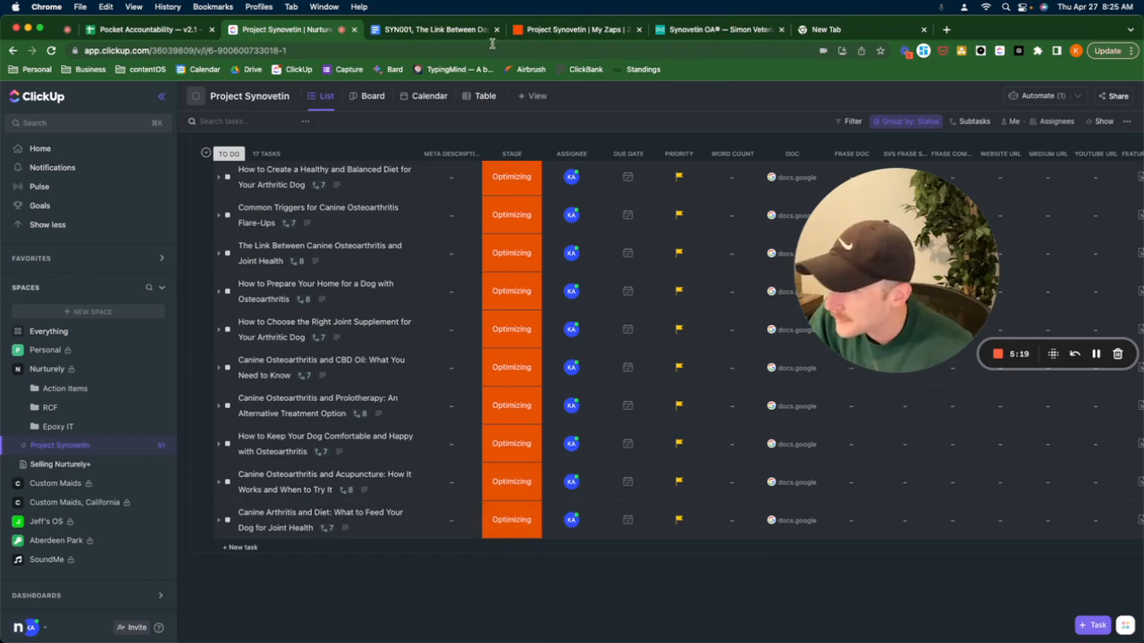
click(577, 30)
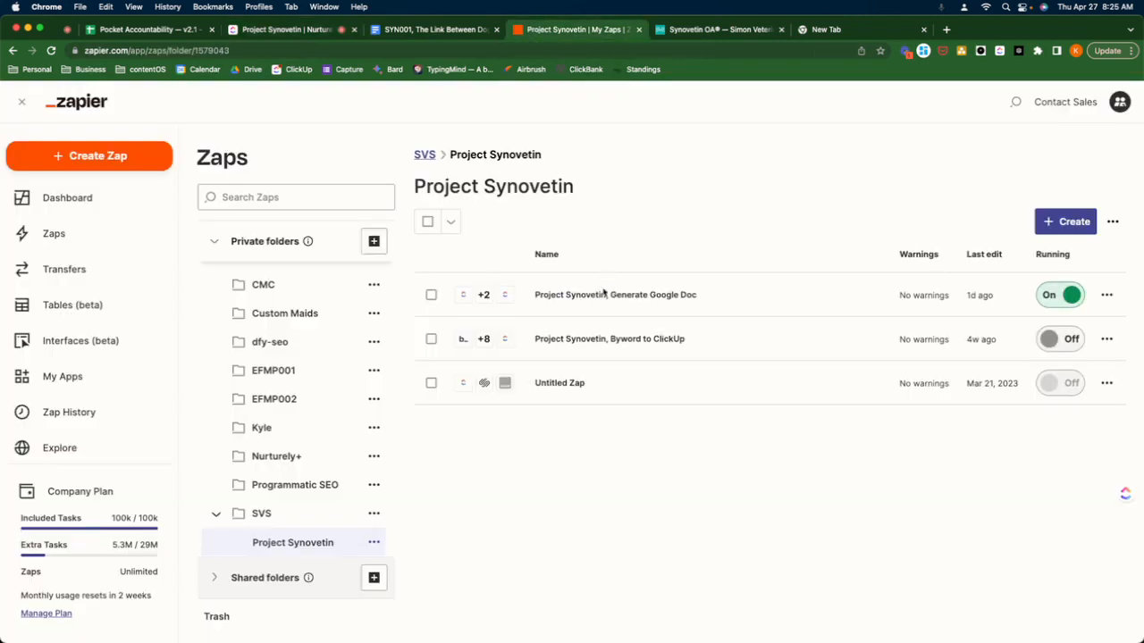
- Review the Generate Google Doc zap's ClickUp Stage trigger and expand its Google Docs step
click(615, 295)
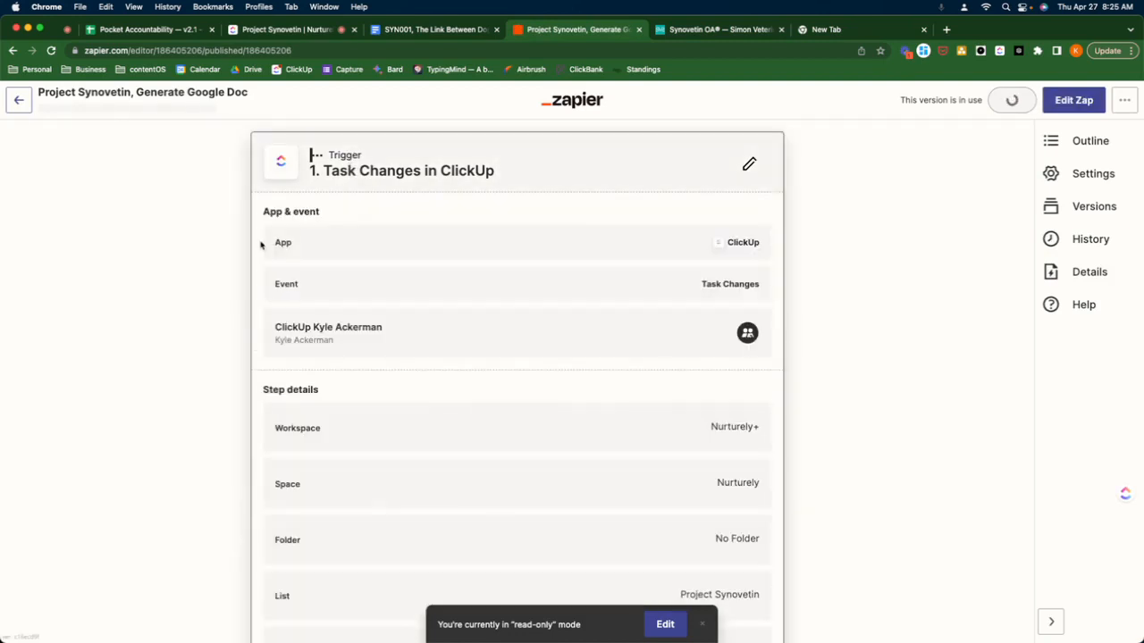
scroll(down, 3)
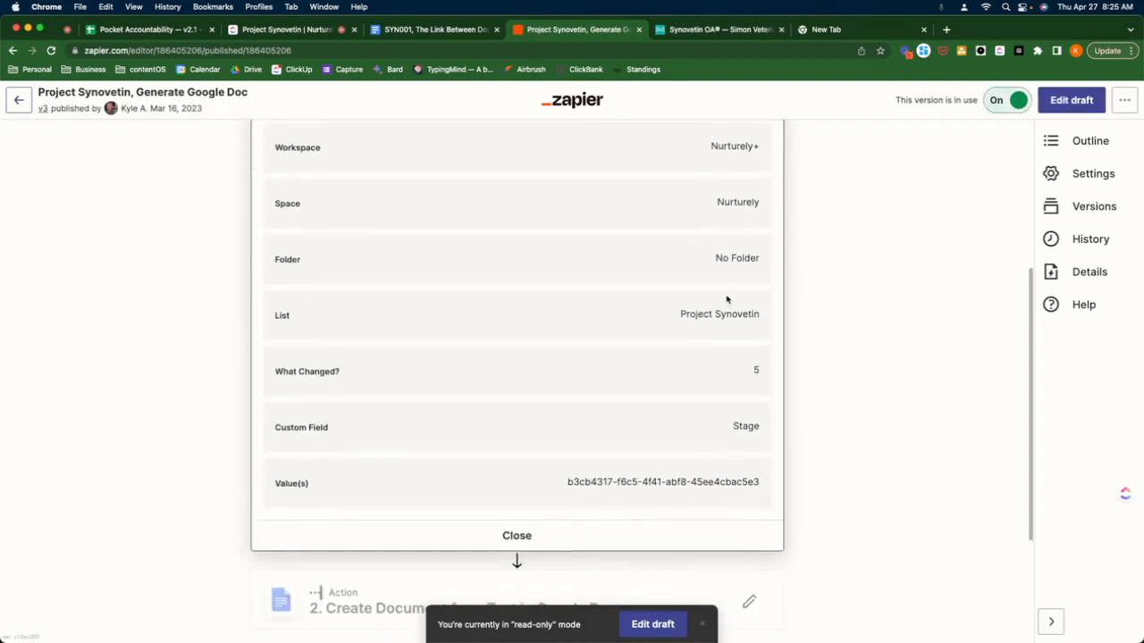
scroll(down, 3)
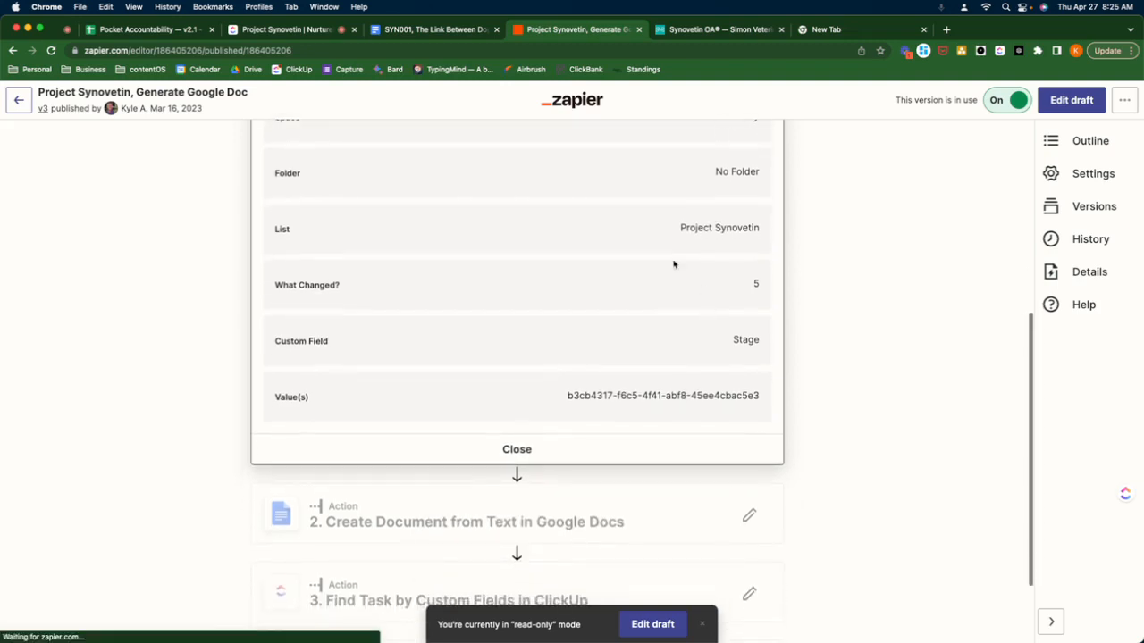
scroll(down, 3)
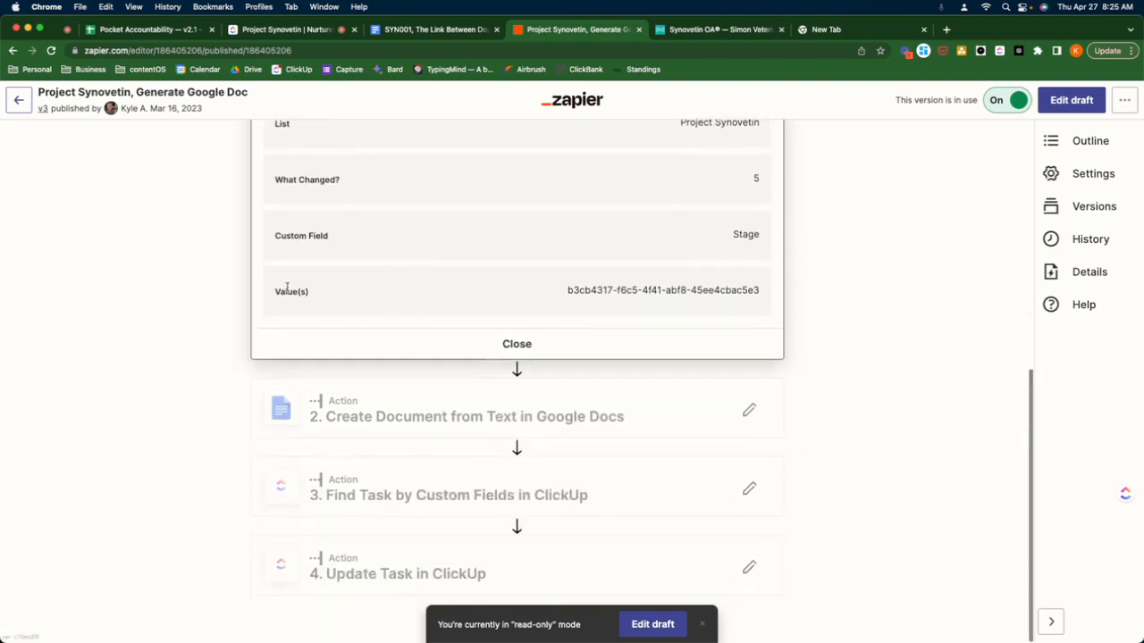
click(516, 343)
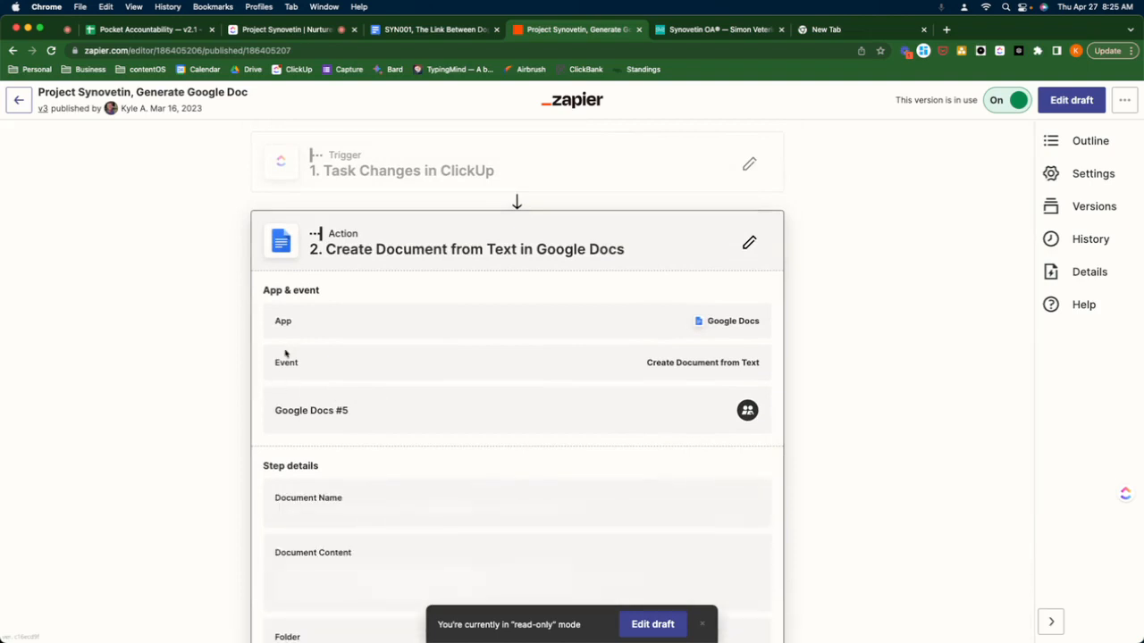
- Scroll through the Google Docs step's document name and Task Text Content mappings
scroll(down, 3)
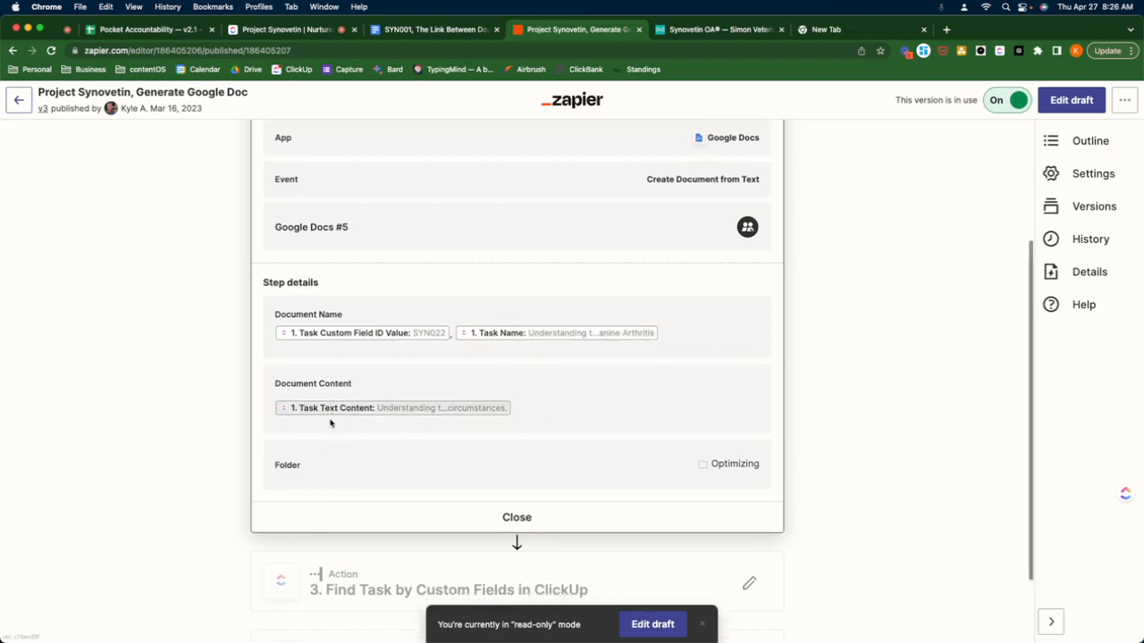
scroll(down, 3)
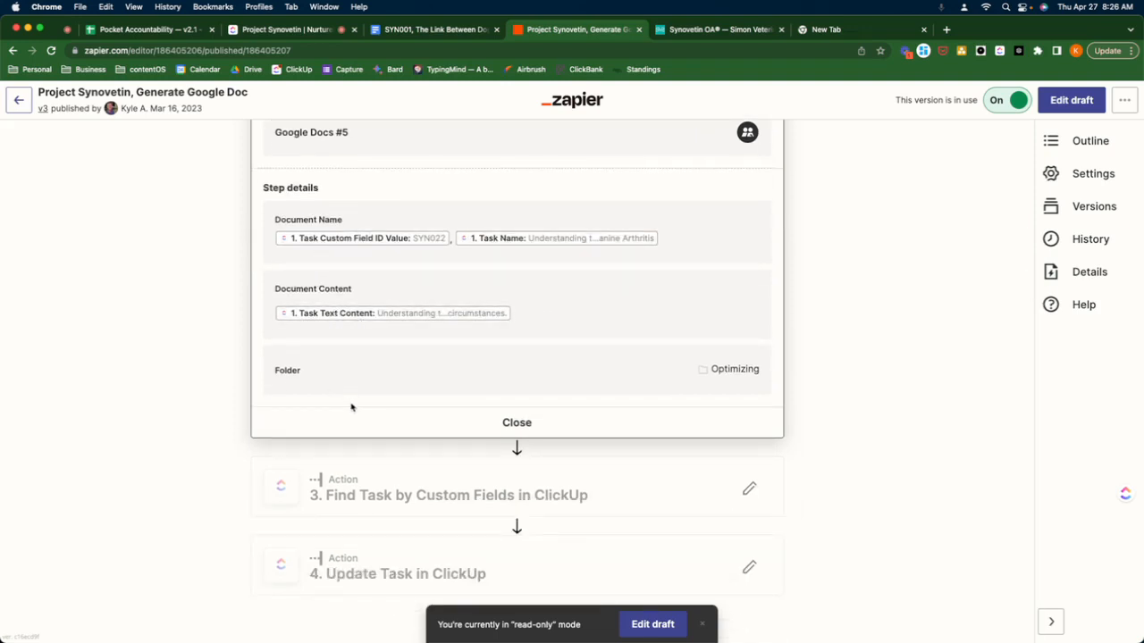
scroll(up, 3)
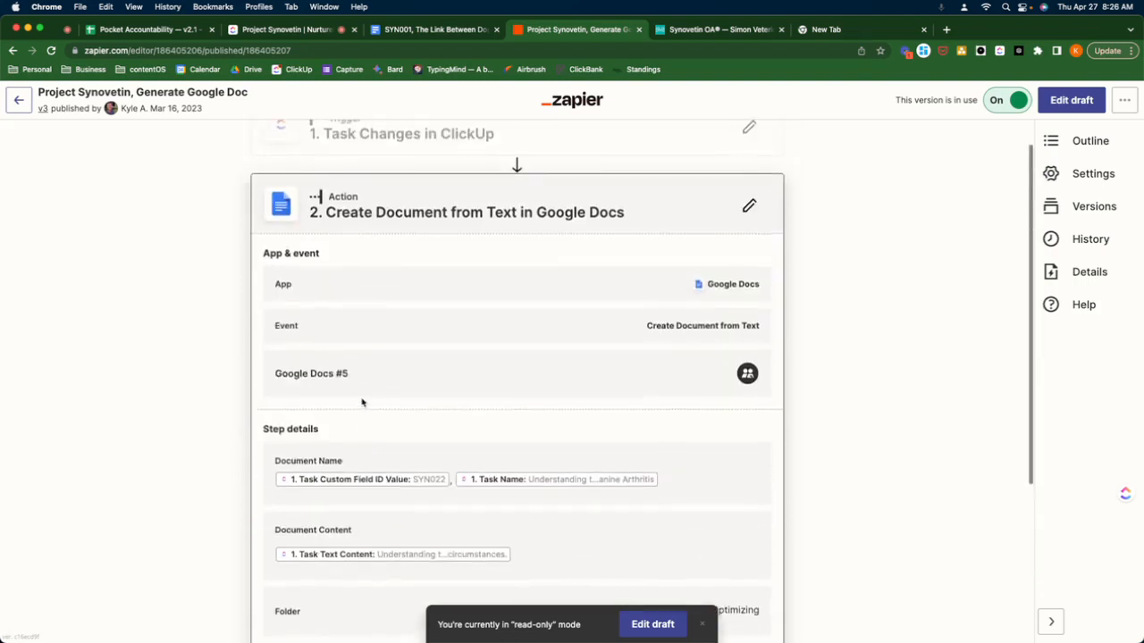
scroll(down, 3)
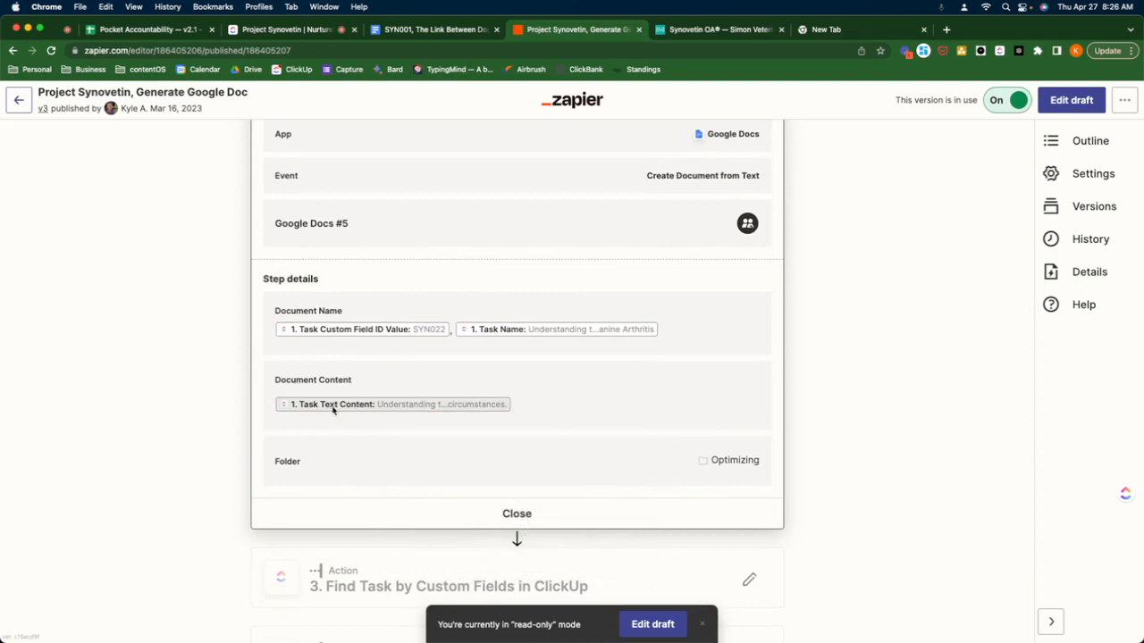
mouse_move(386, 404)
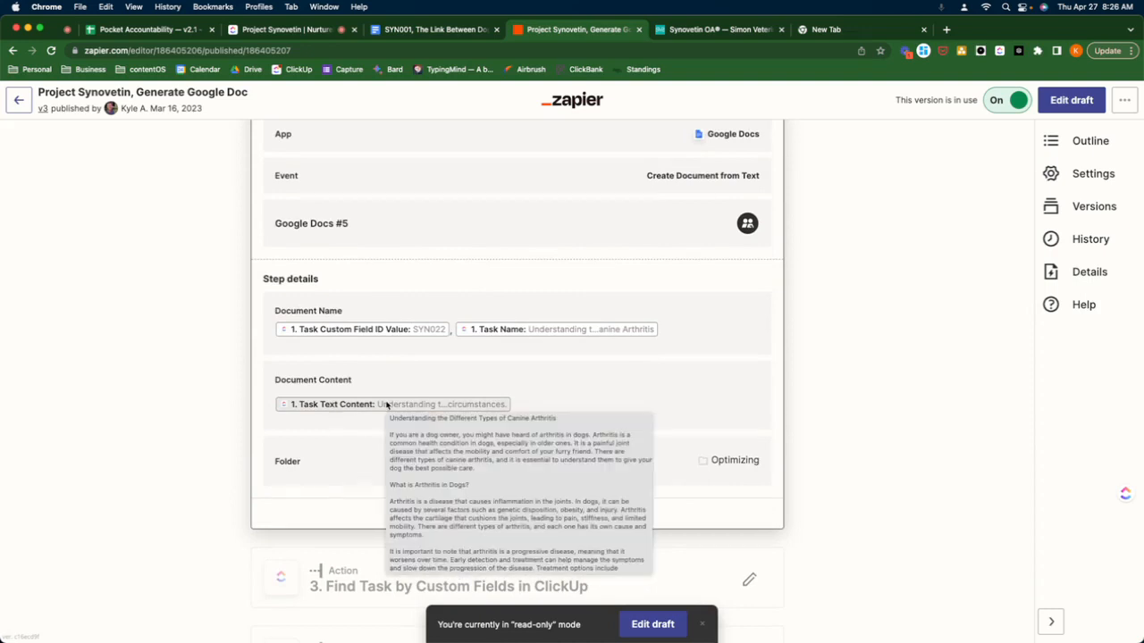
scroll(down, 3)
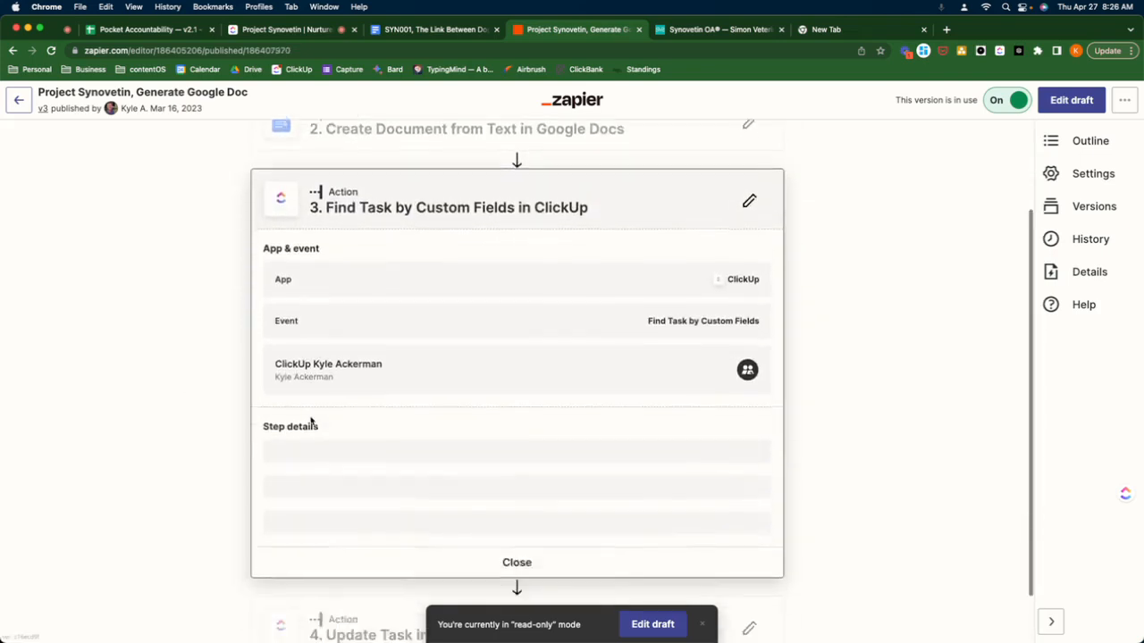
- Scroll down to step 4 'Update Task in ClickUp' and expand it
scroll(down, 3)
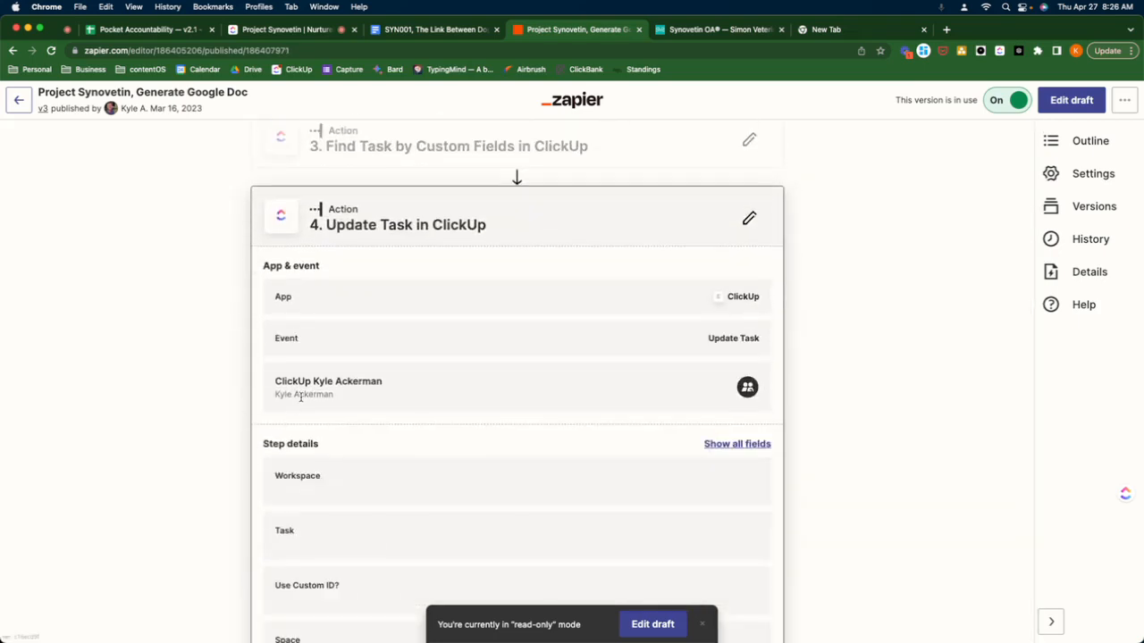
scroll(down, 3)
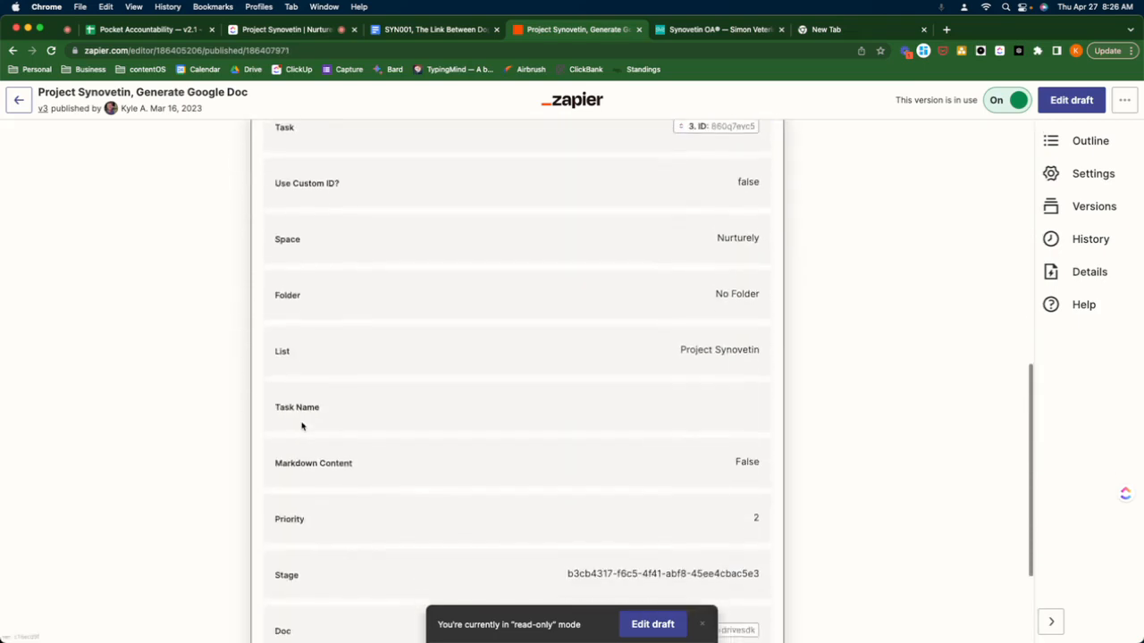
scroll(down, 3)
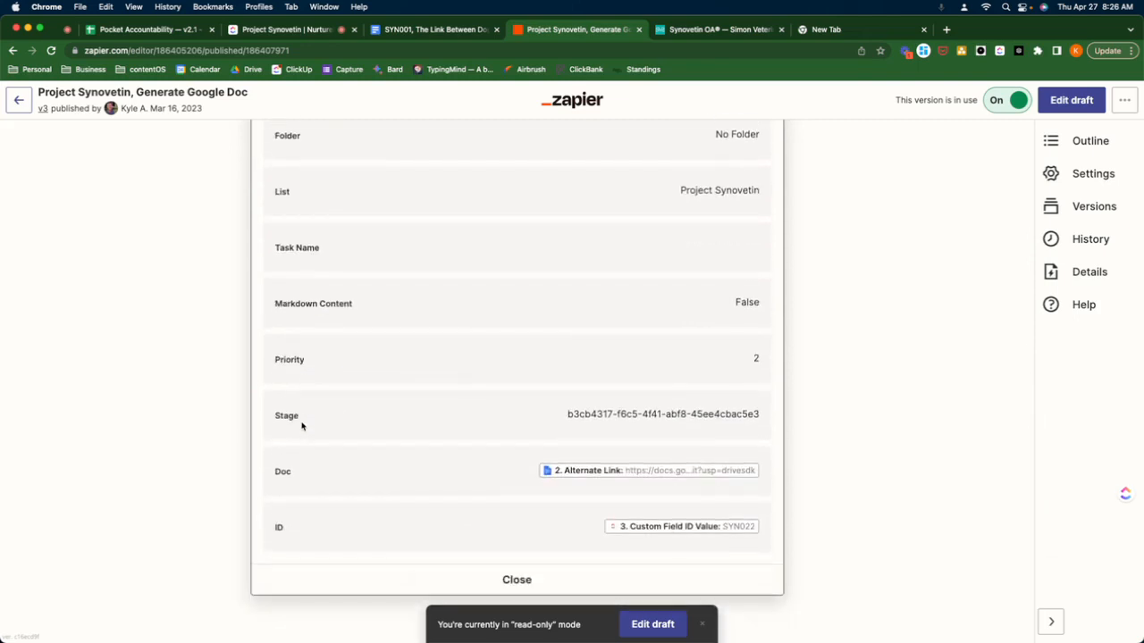
click(516, 579)
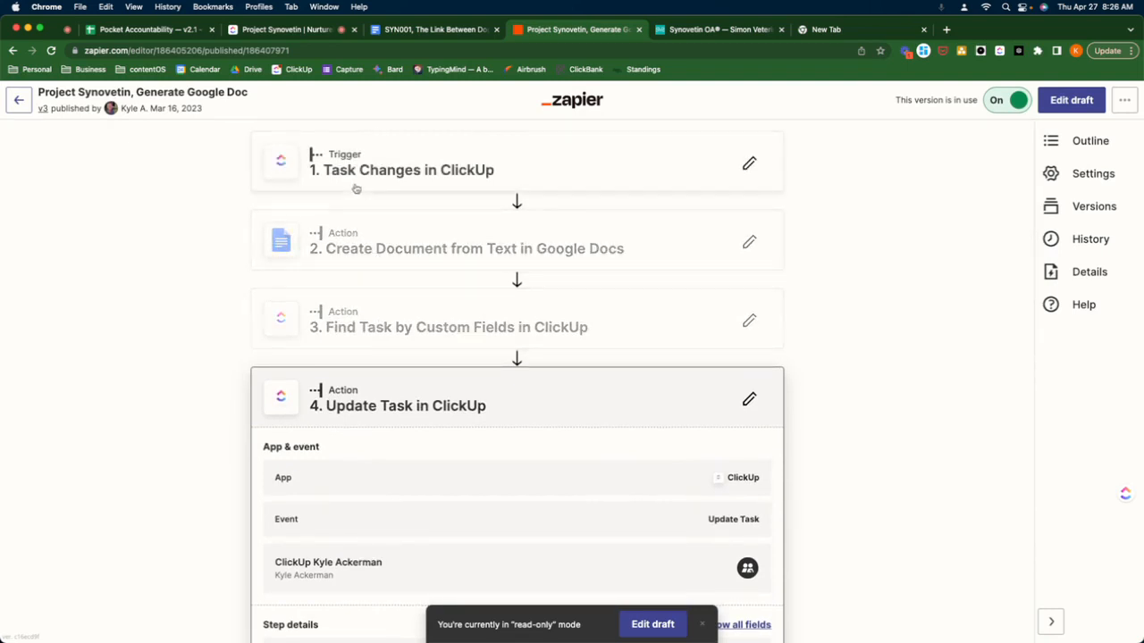
- Review the Doc link and ID fields, then open the Canine Arthritis and Diet Google Doc
scroll(down, 3)
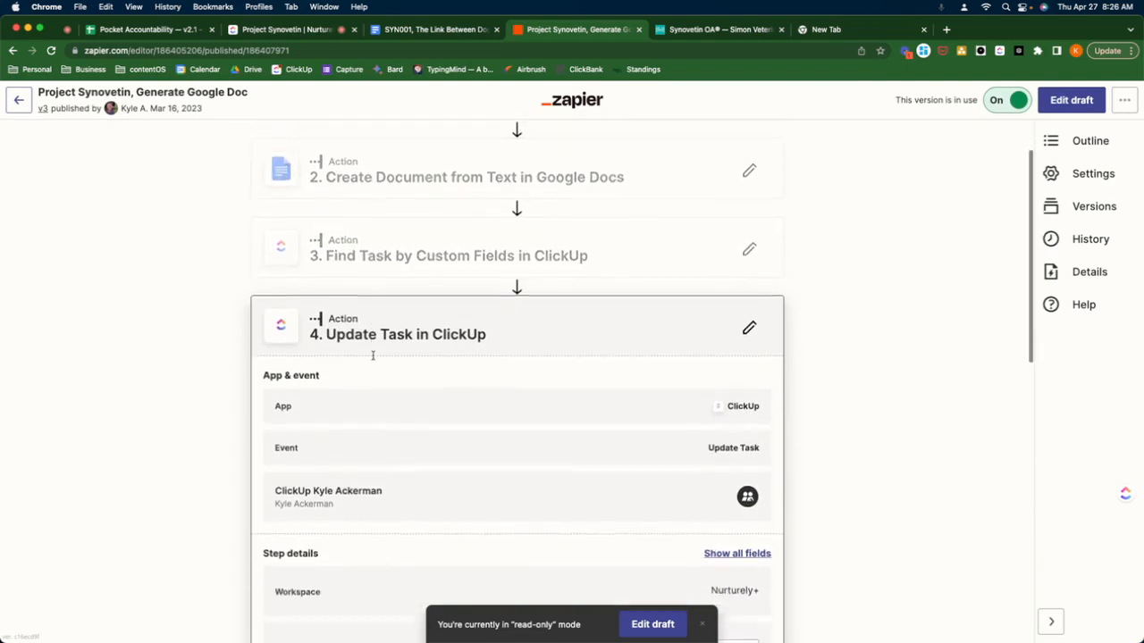
scroll(down, 3)
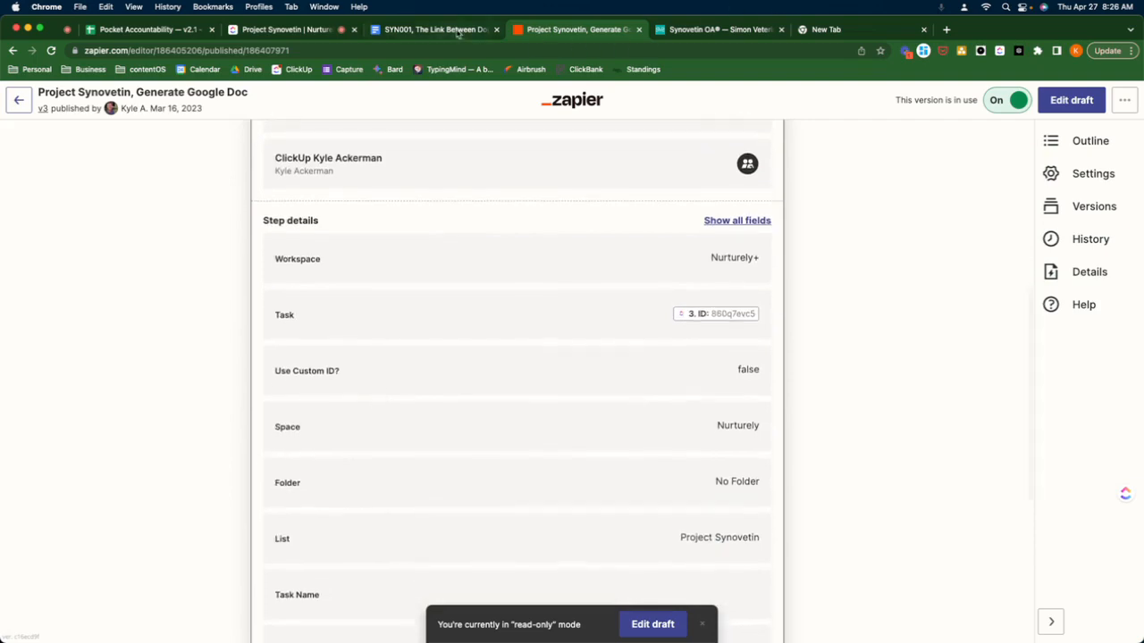
click(286, 29)
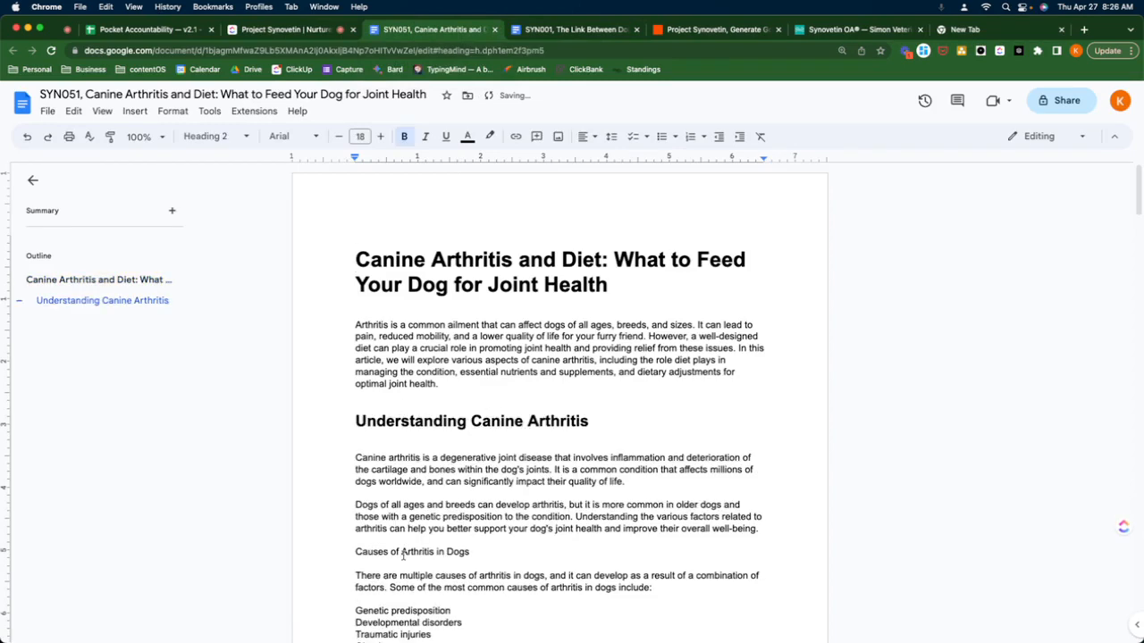
- Bullet the five causes under 'Causes of Arthritis in Dogs', then return to ClickUp's Synovetin list
scroll(down, 3)
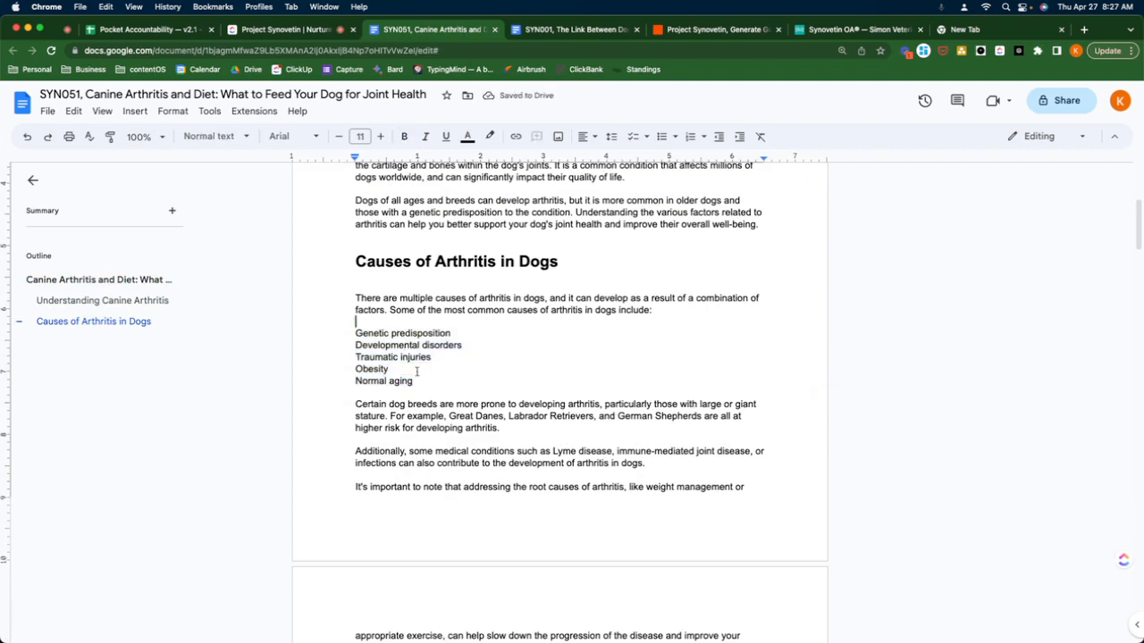
click(661, 136)
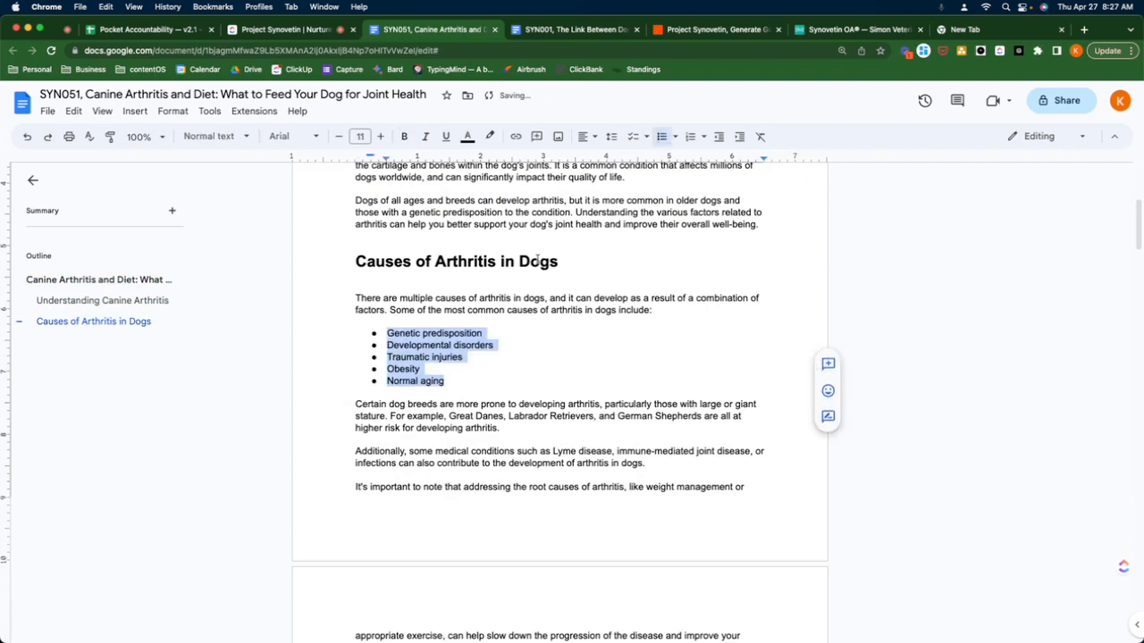
click(286, 28)
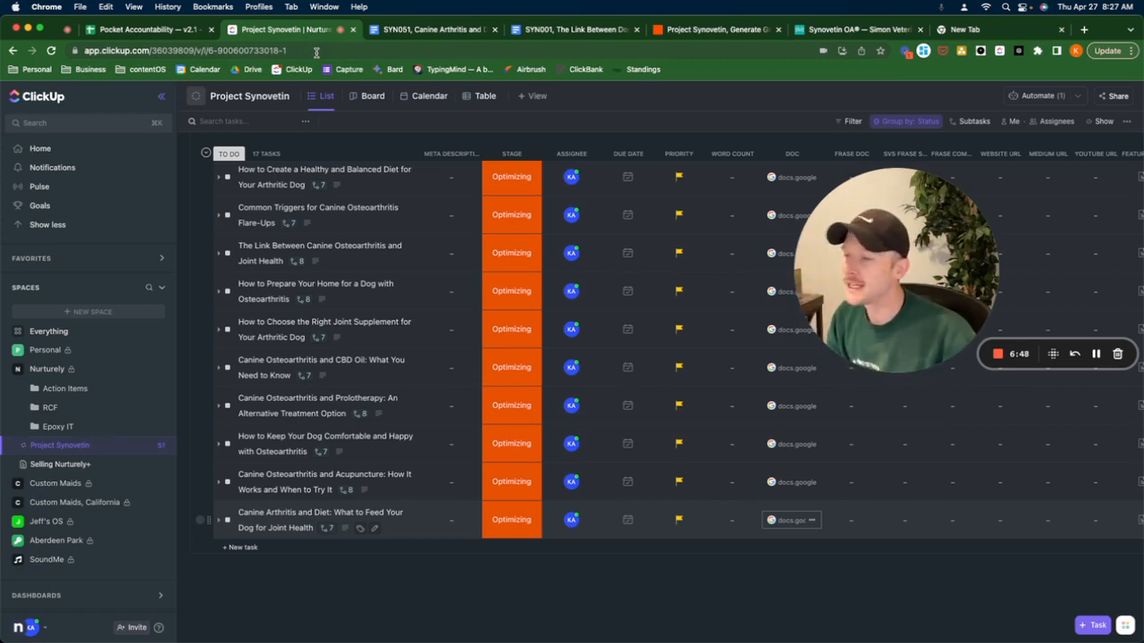
mouse_move(638, 99)
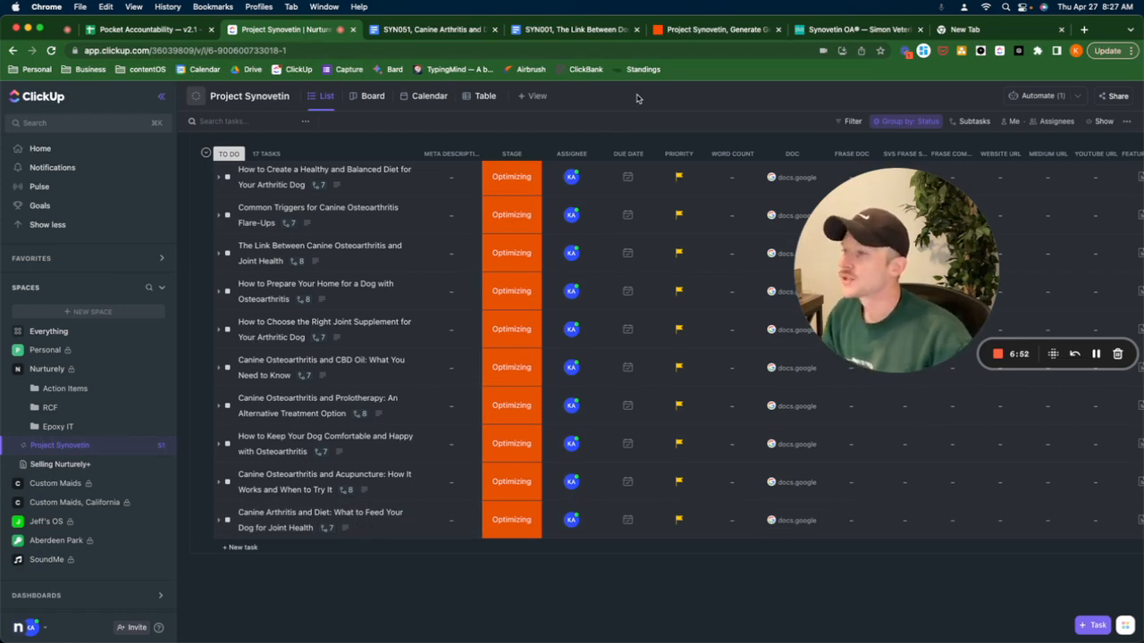
- Switch to the Zapier 'Project Synovetin, Generate Google Doc' tab
click(715, 30)
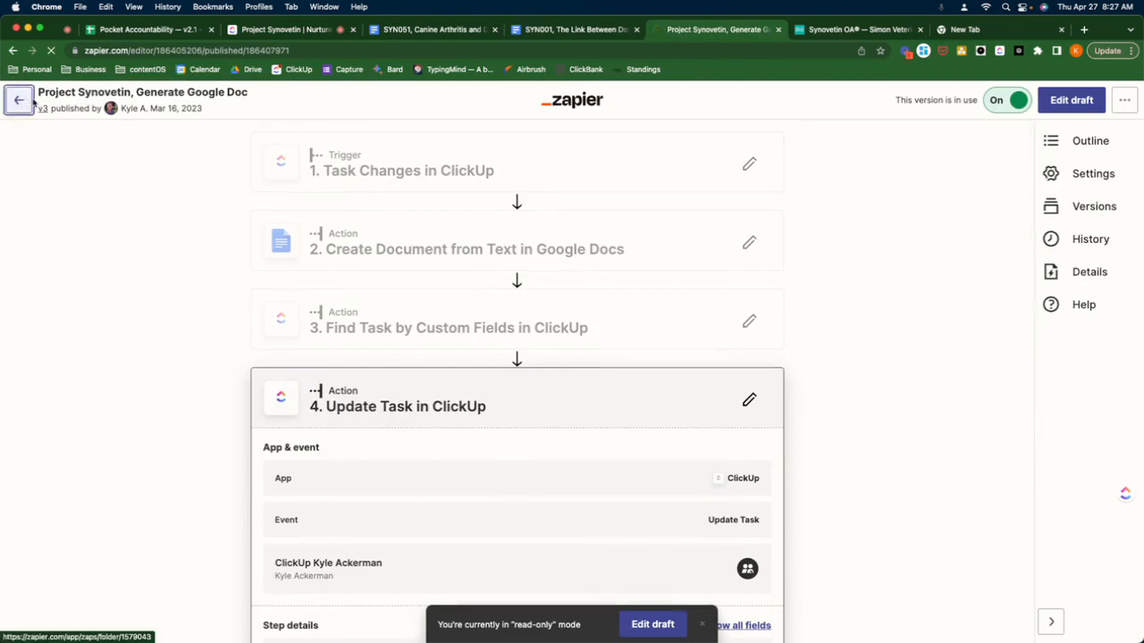
- Go back to the Project Synovetin folder, reopen 'Generate Google Doc', then switch to ClickUp's task list
click(286, 29)
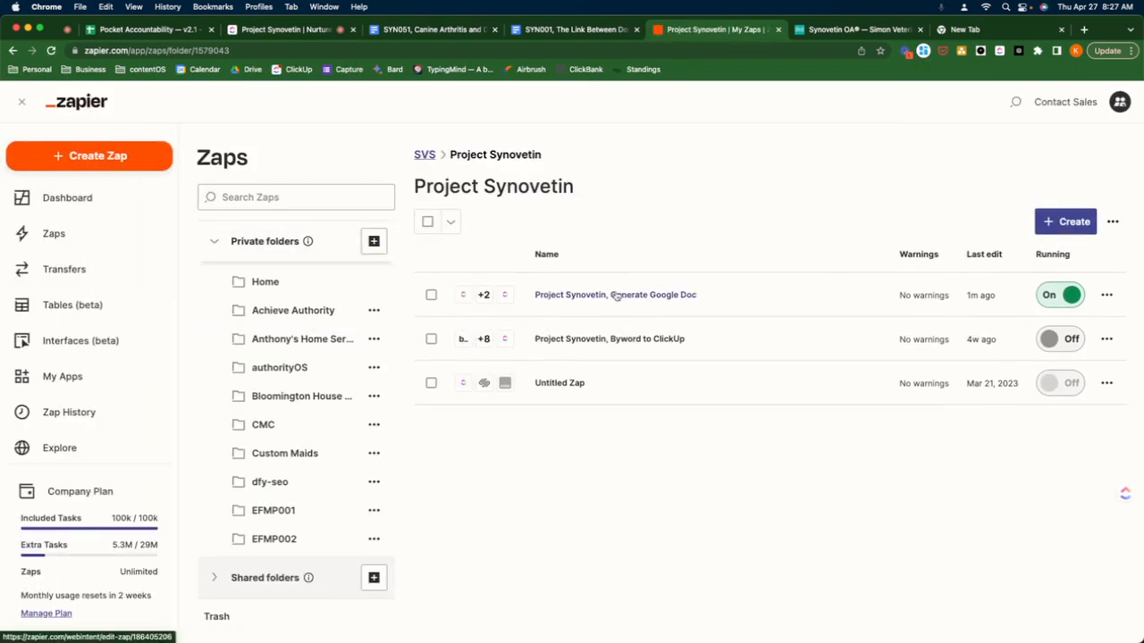
click(615, 294)
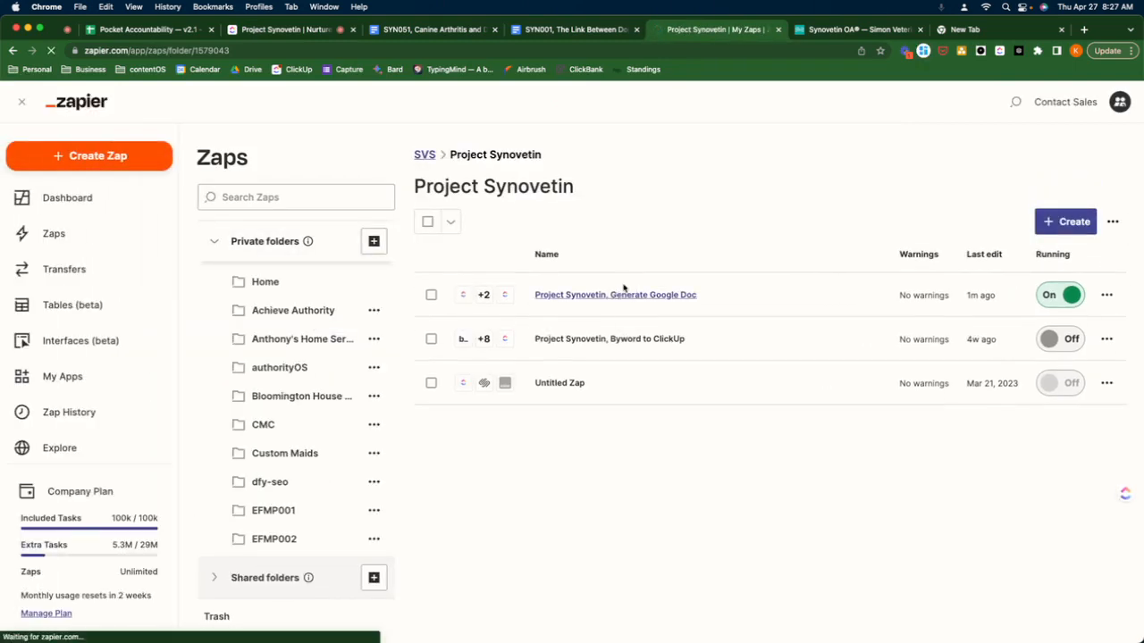
click(614, 294)
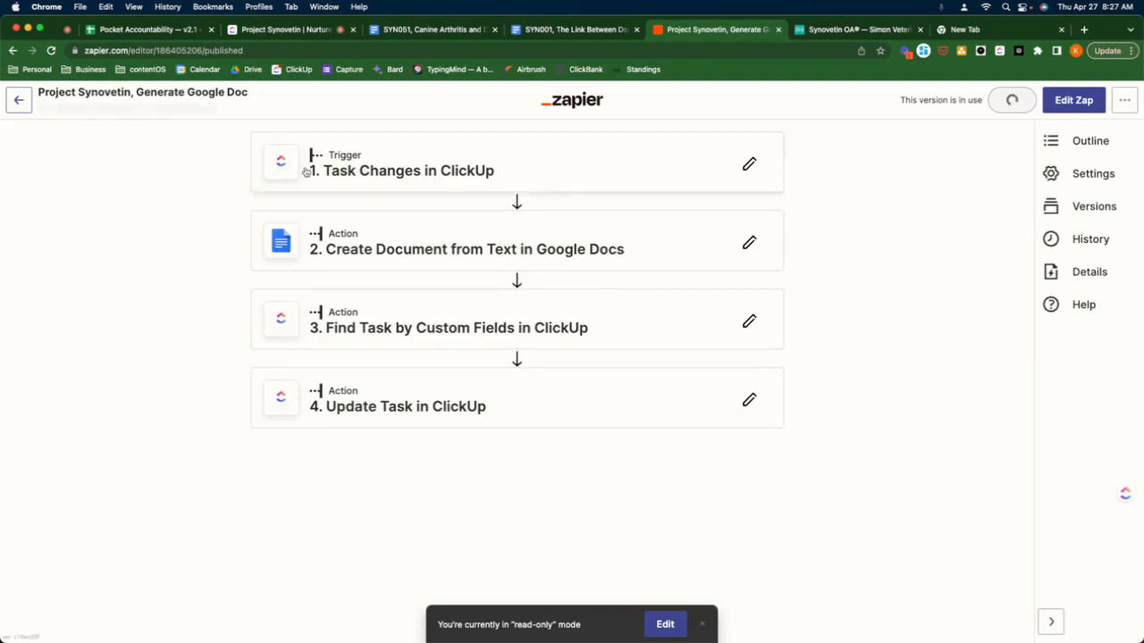
click(1011, 99)
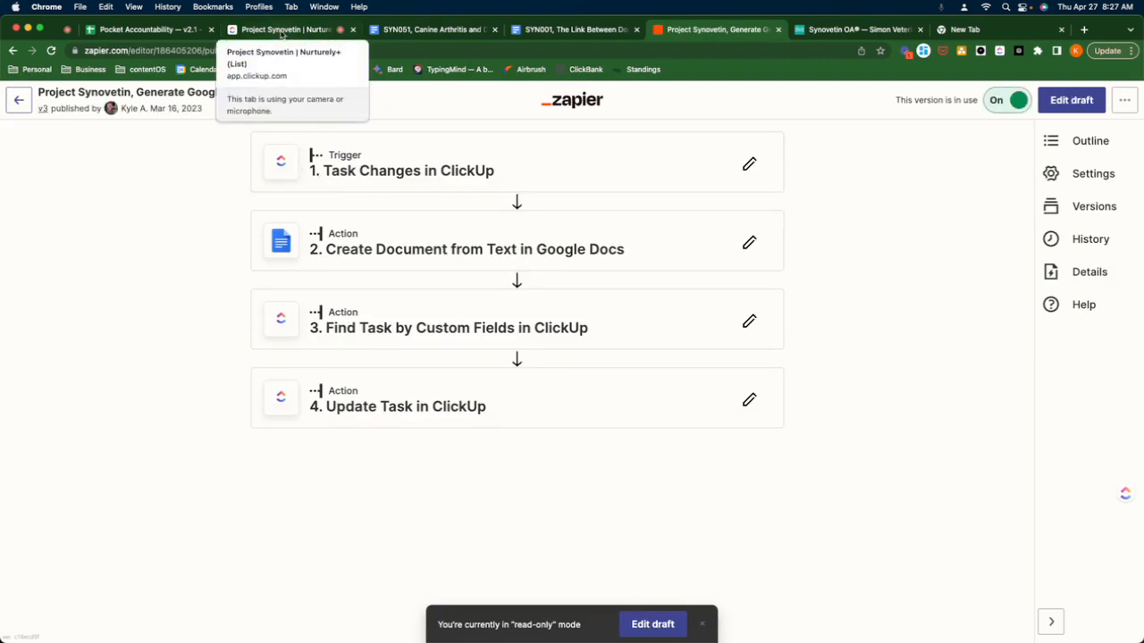
click(282, 29)
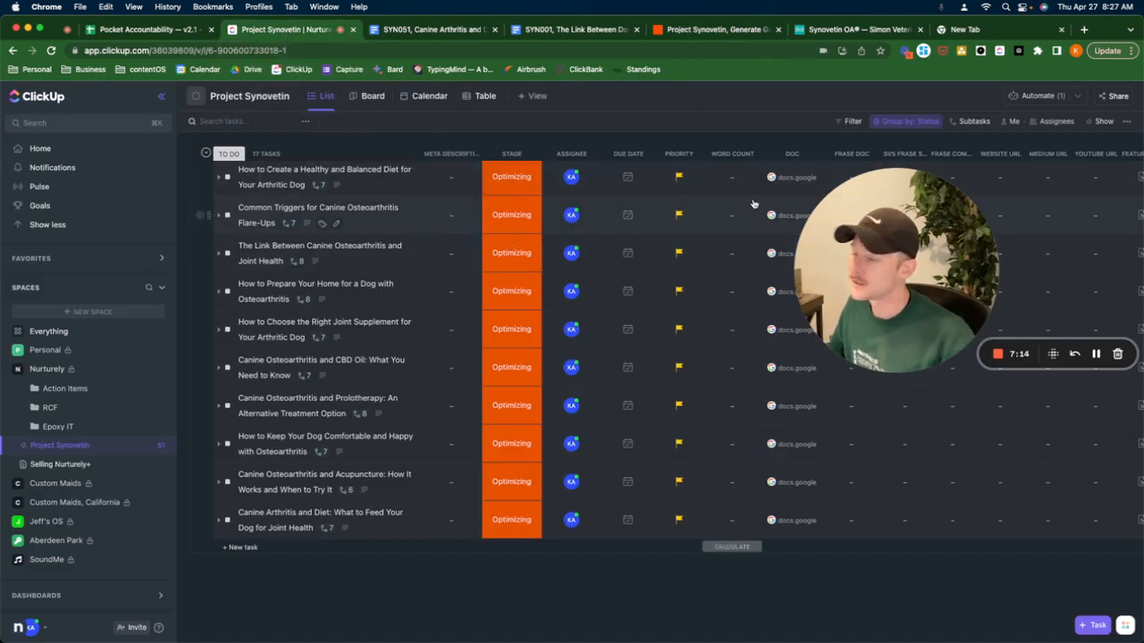
mouse_move(791, 234)
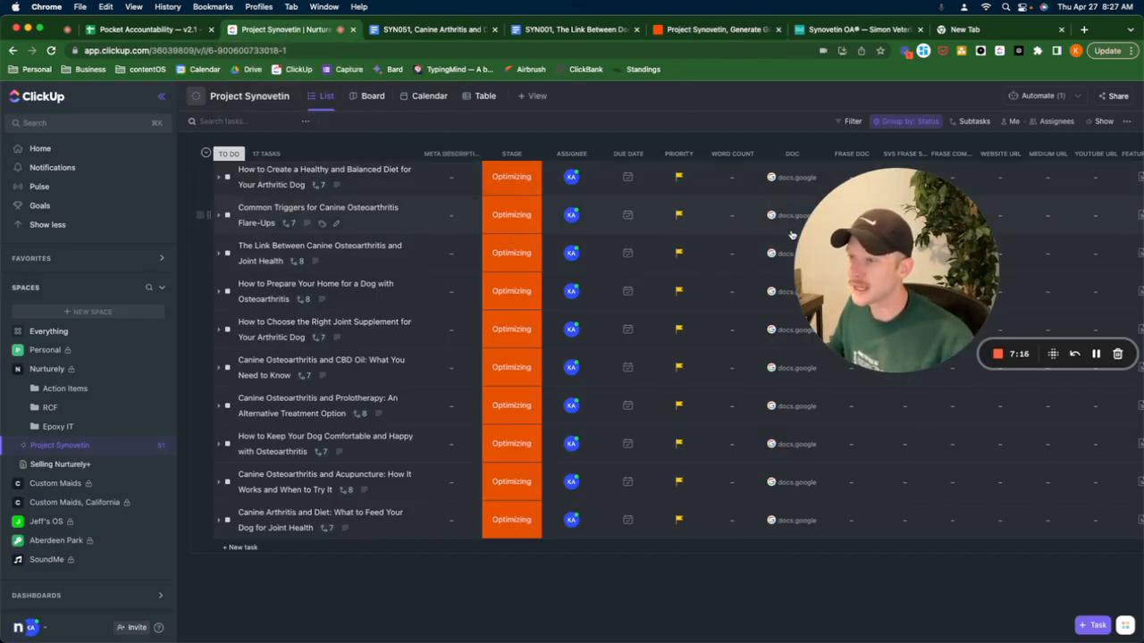